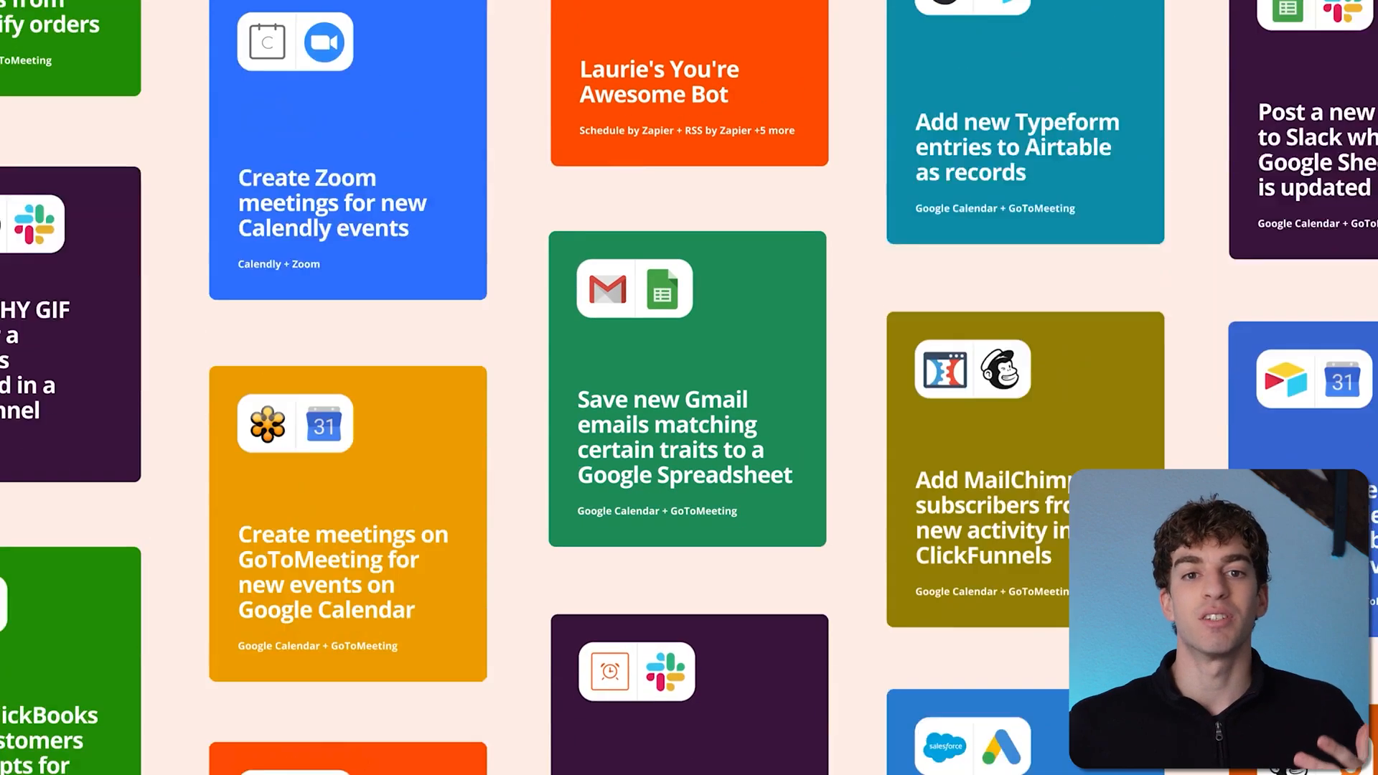
Scroll down through Zapier's directory of over 8,000 apps and integrations.
{"action": "scroll", "scroll_direction": "down", "scroll_amount": 3}
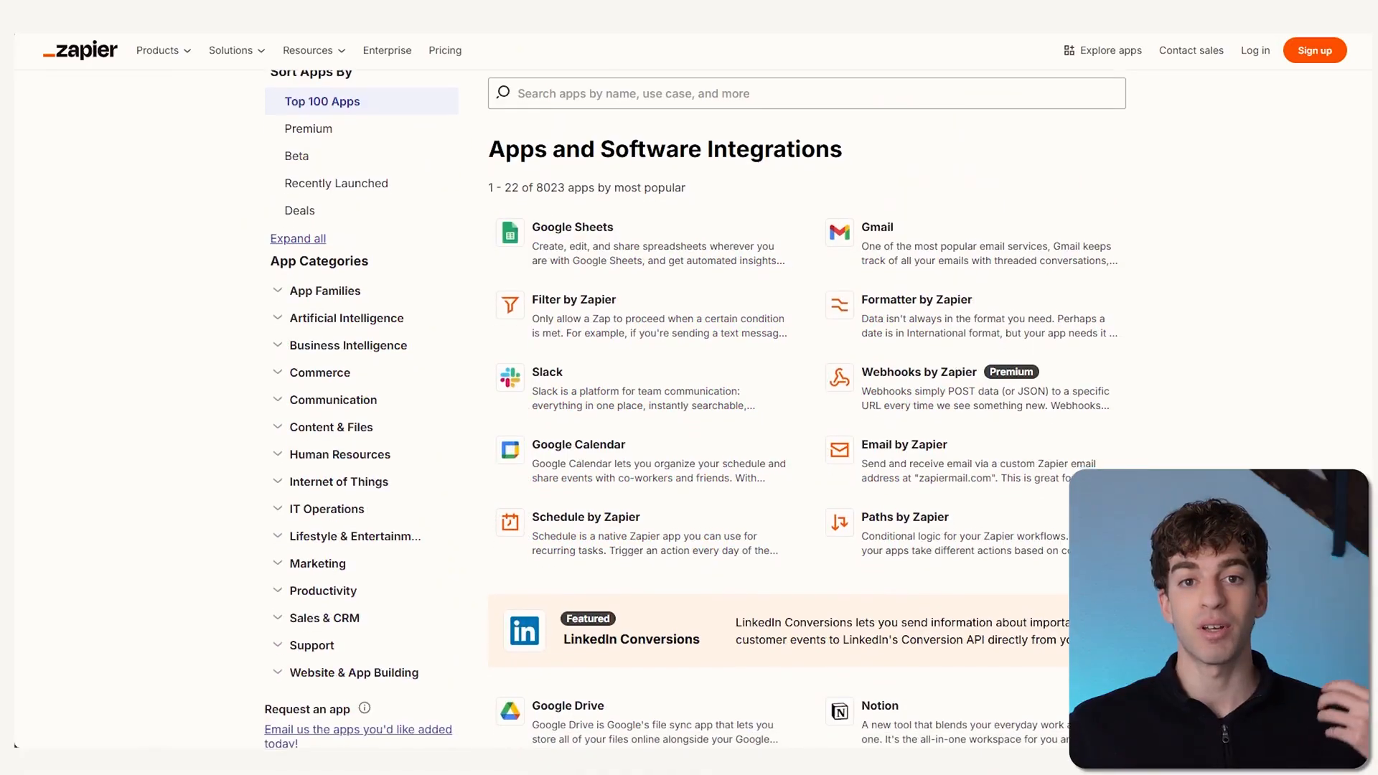
Scroll further down the Apps page, arriving in the Zap editor with Copilot chat.
{"action": "scroll", "scroll_direction": "down", "scroll_amount": 3}
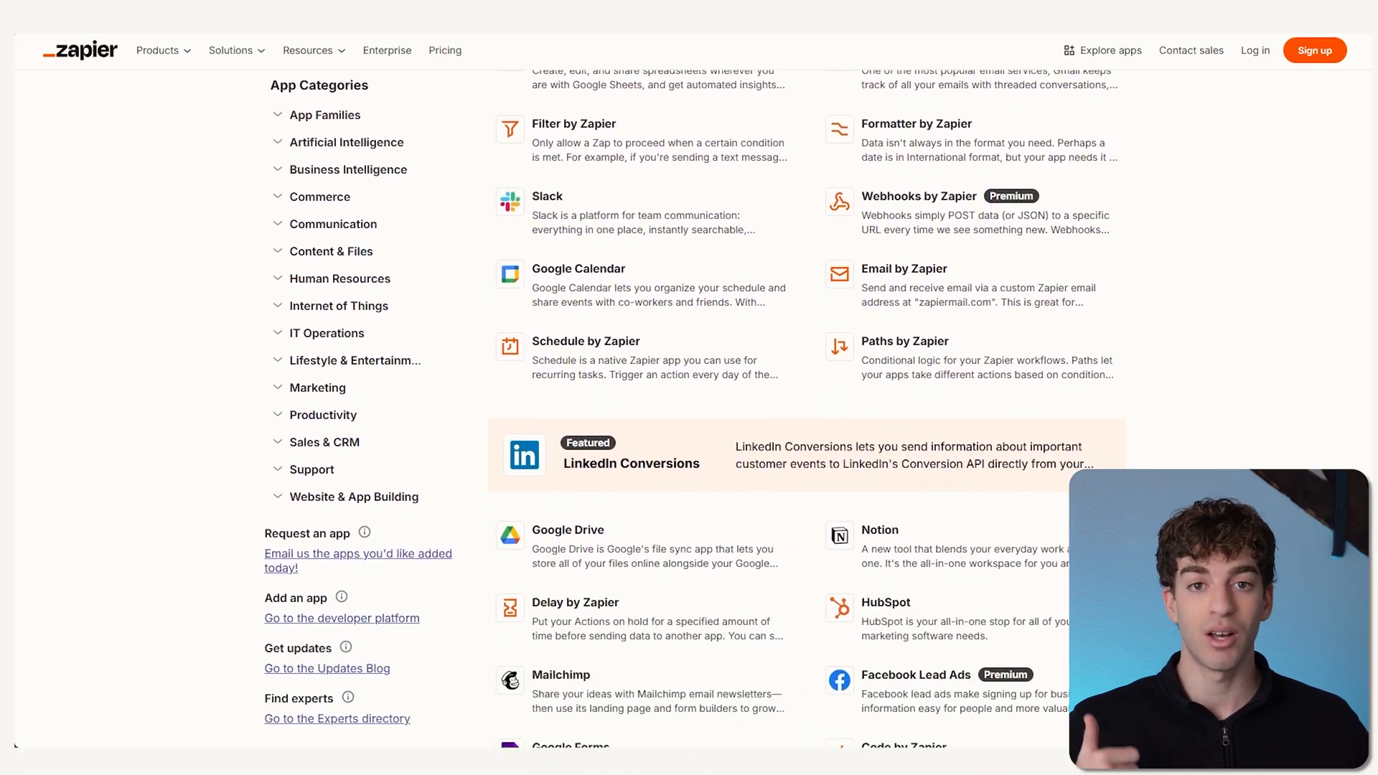
{"action": "scroll", "scroll_direction": "down", "scroll_amount": 3}
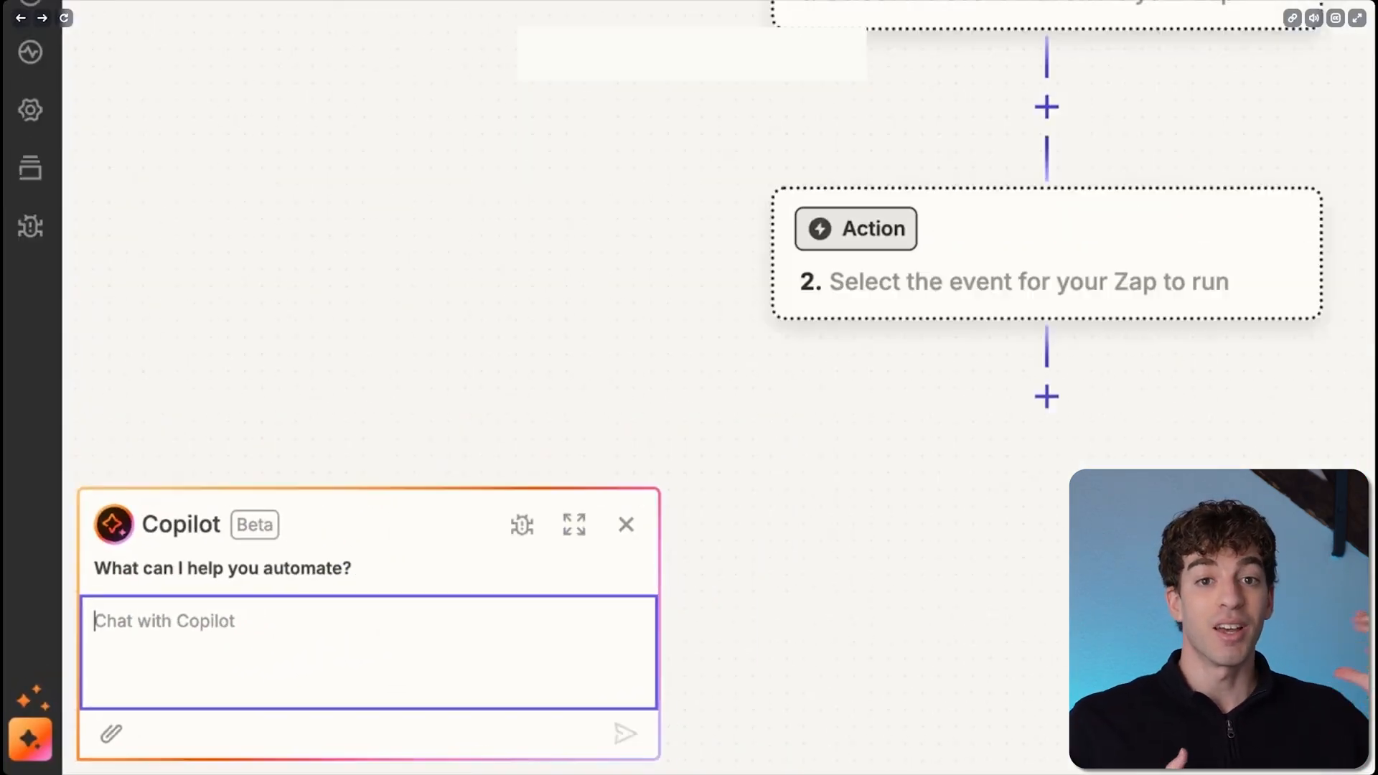
Open a step's app search dialog showing Popular built-in tools.
{"action": "left_click", "coordinate": [855, 229]}
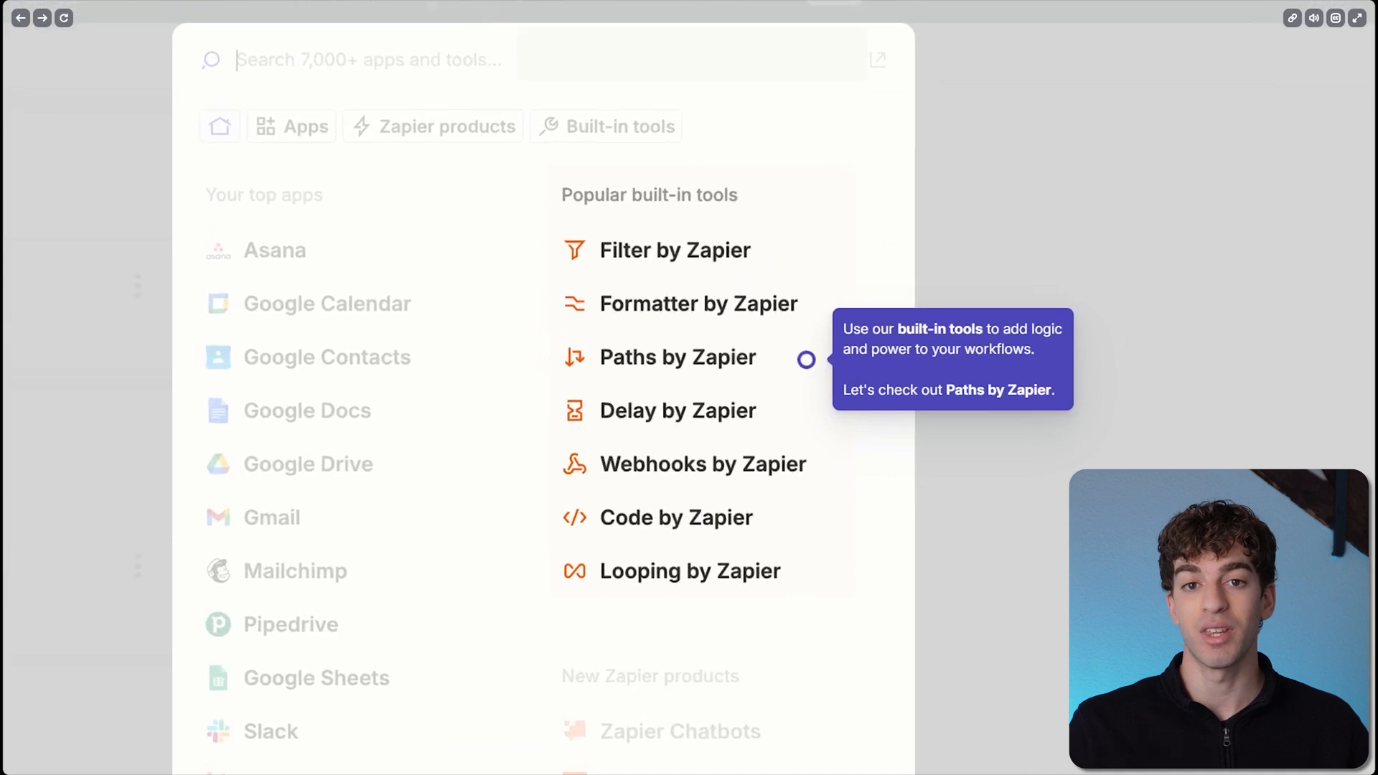
{"action": "left_click", "coordinate": [678, 356]}
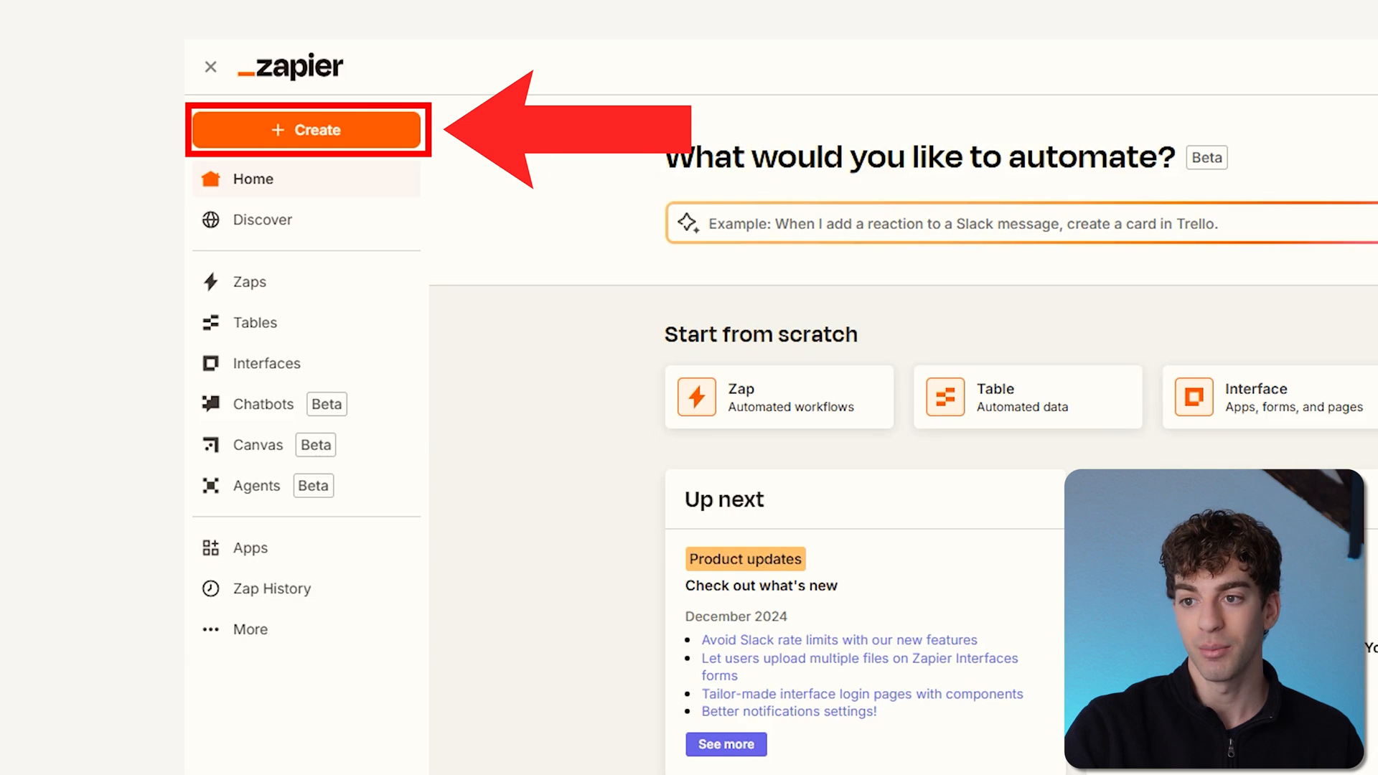
{"action": "mouse_move", "coordinate": [222, 462]}
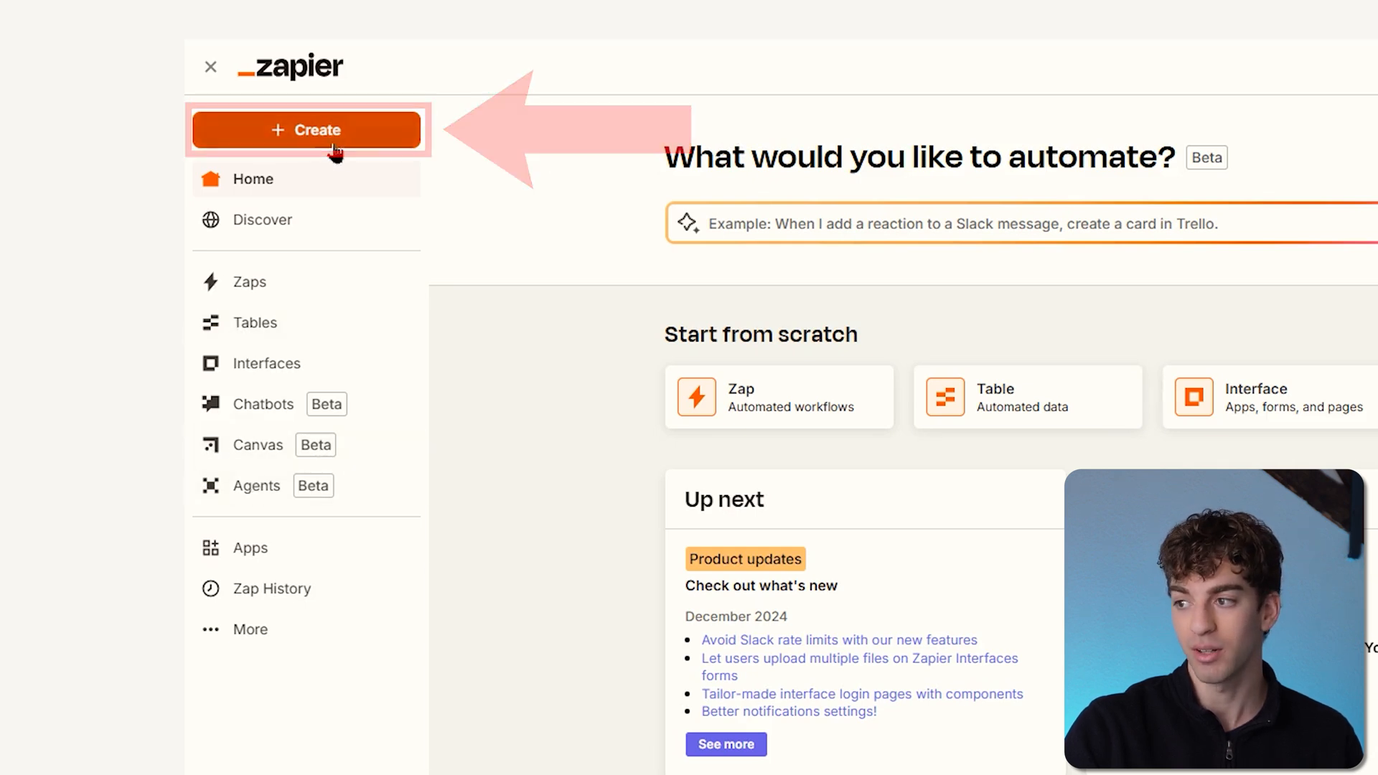
View the empty Zaps list, then the Tables overview in the sidebar.
{"action": "left_click", "coordinate": [249, 282]}
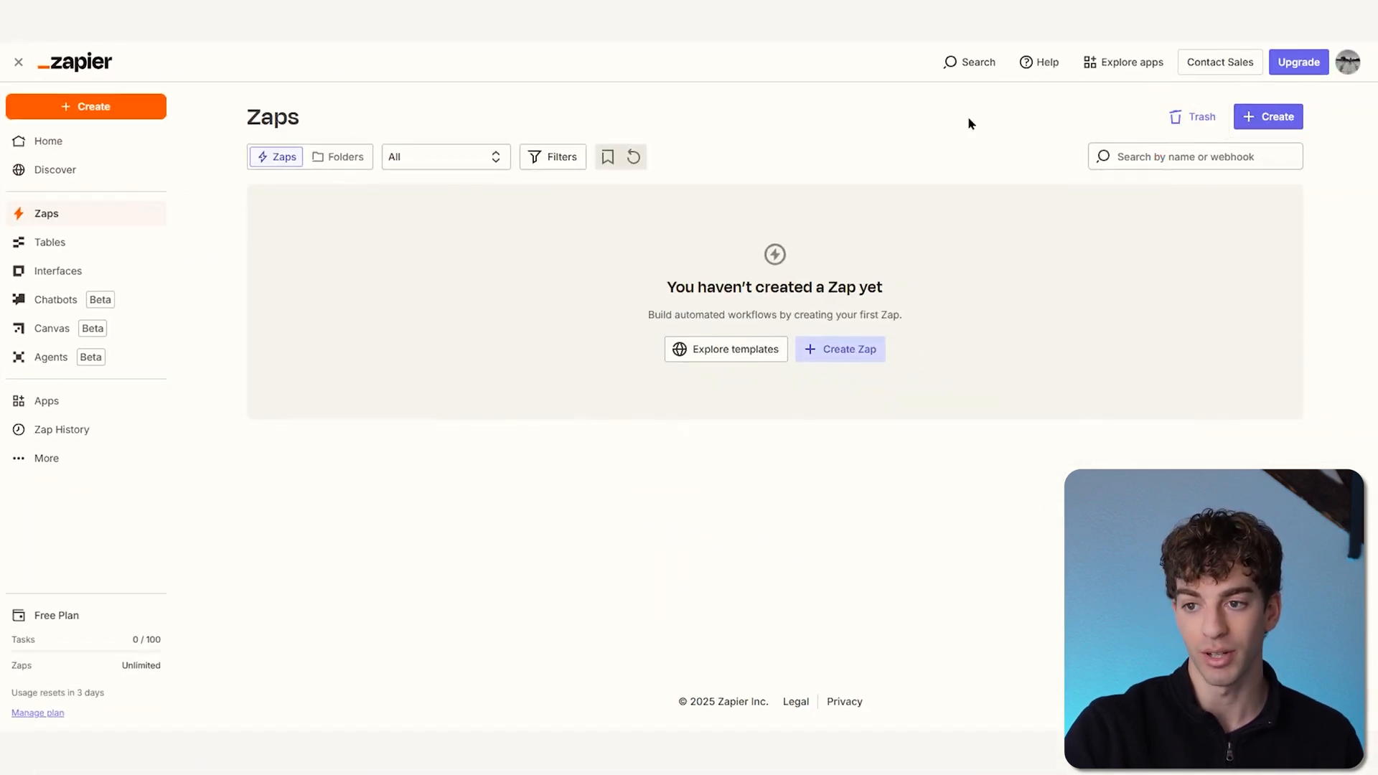
{"action": "left_click", "coordinate": [49, 243]}
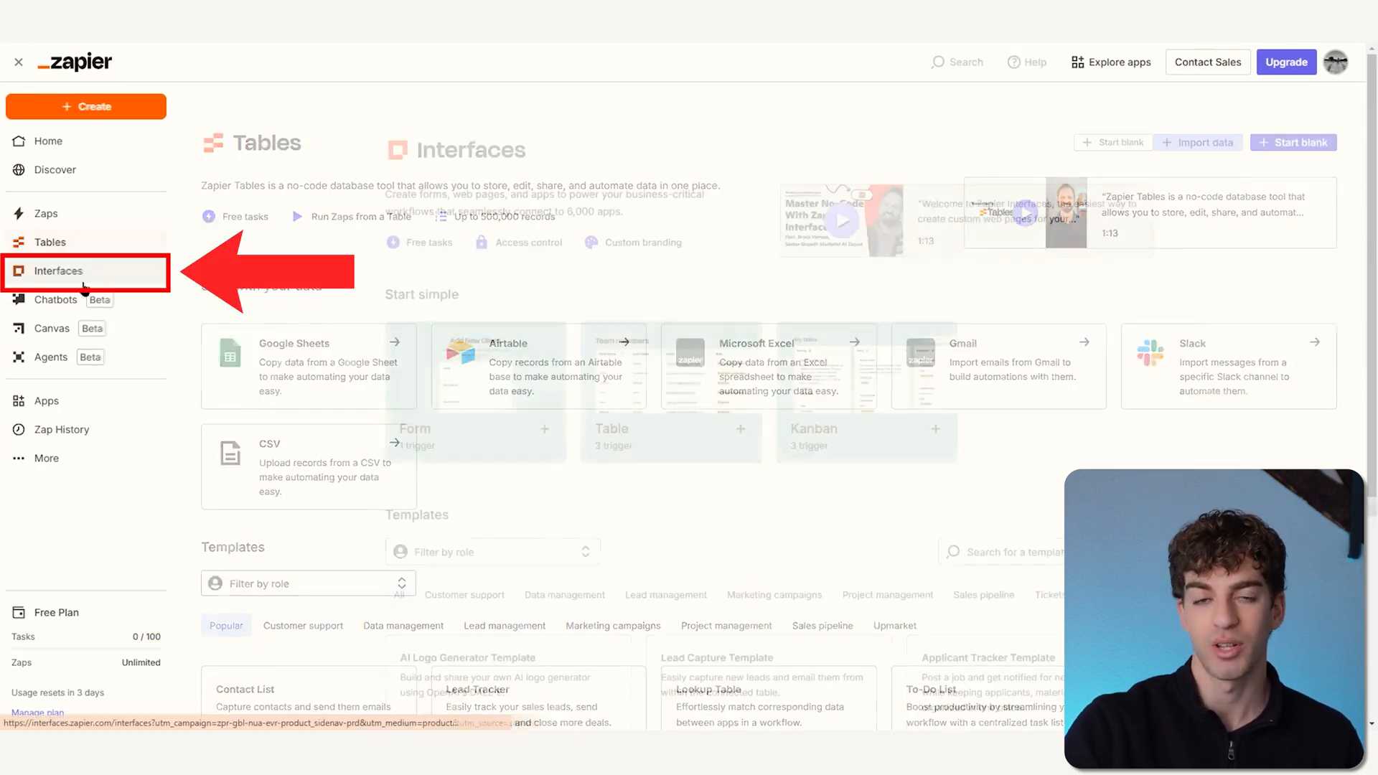
Visit the Interfaces, Chatbots, Canvas and Agents pages from the sidebar.
{"action": "left_click", "coordinate": [59, 271]}
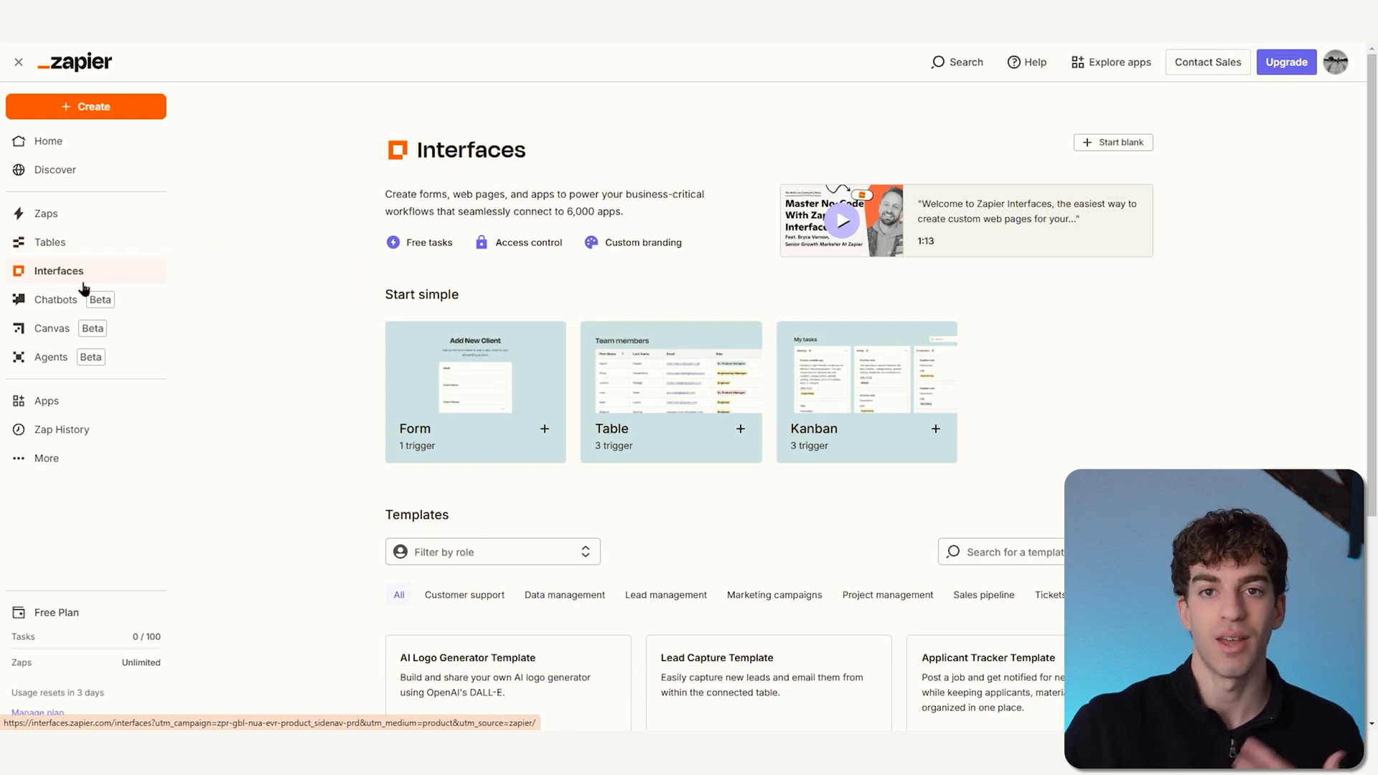
{"action": "mouse_move", "coordinate": [55, 300]}
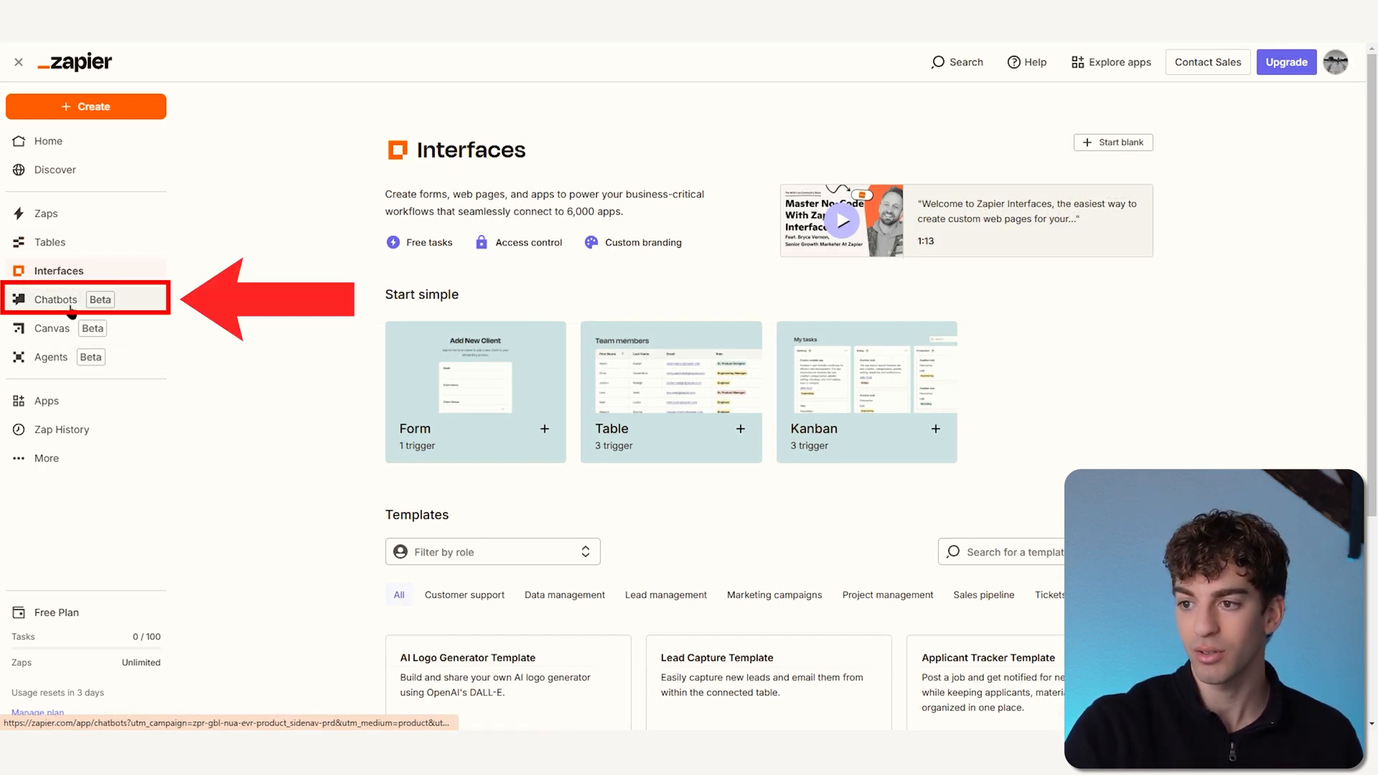
{"action": "left_click", "coordinate": [55, 298]}
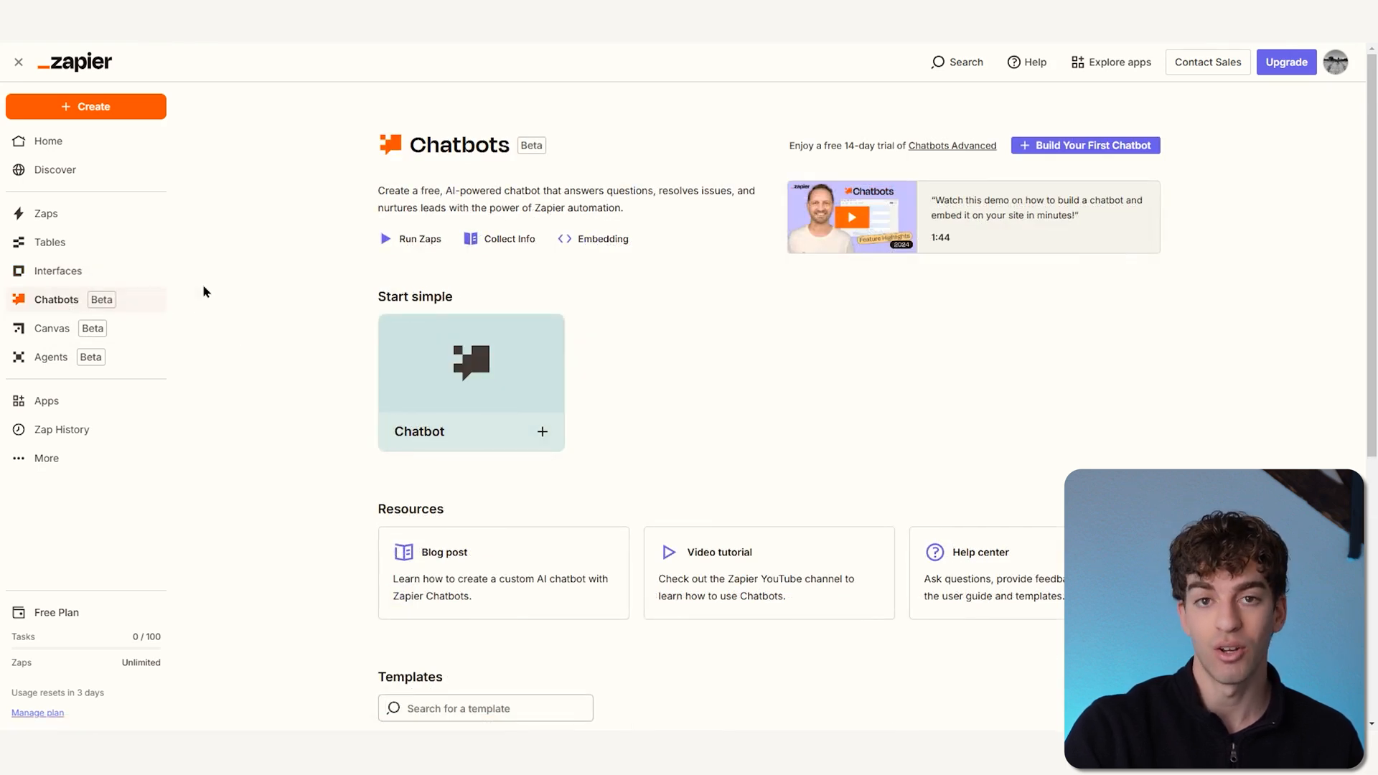
{"action": "left_click", "coordinate": [52, 328]}
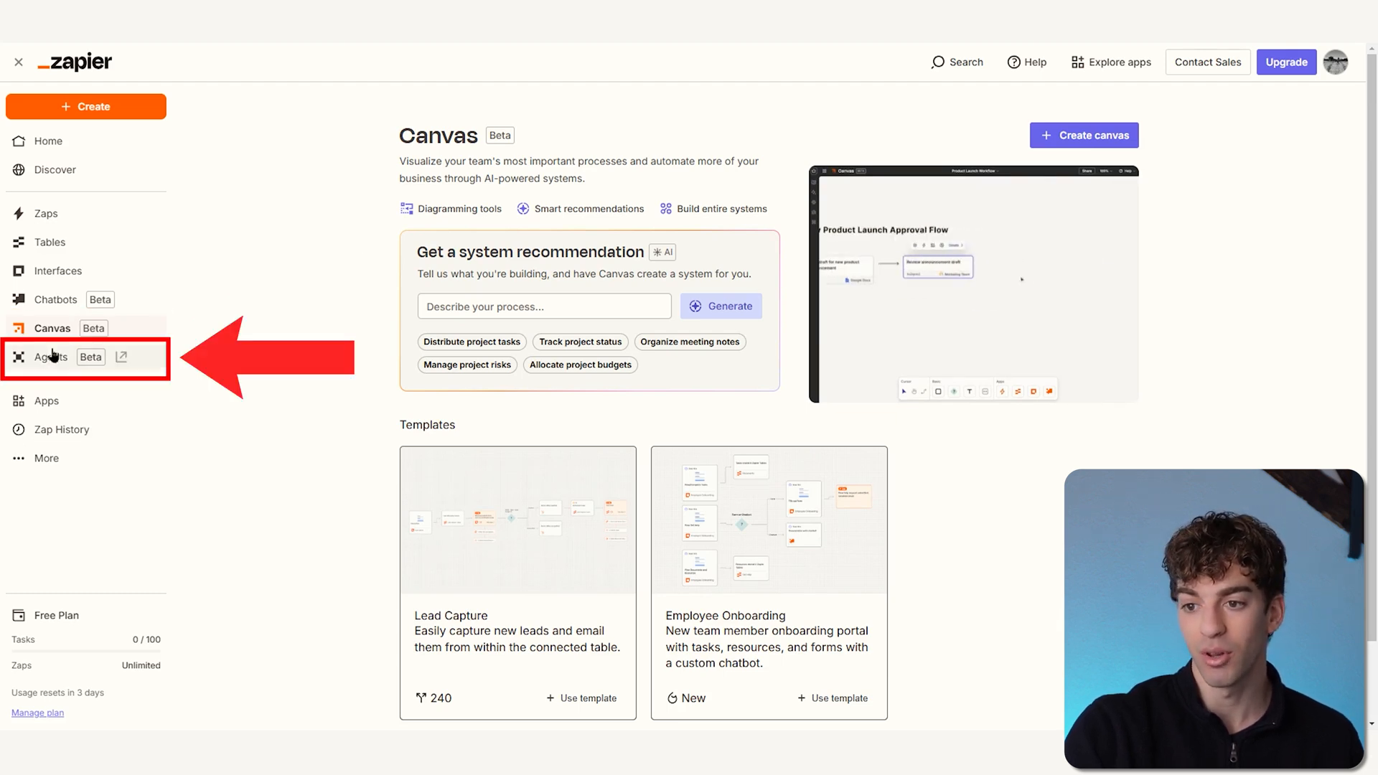
{"action": "left_click", "coordinate": [47, 357]}
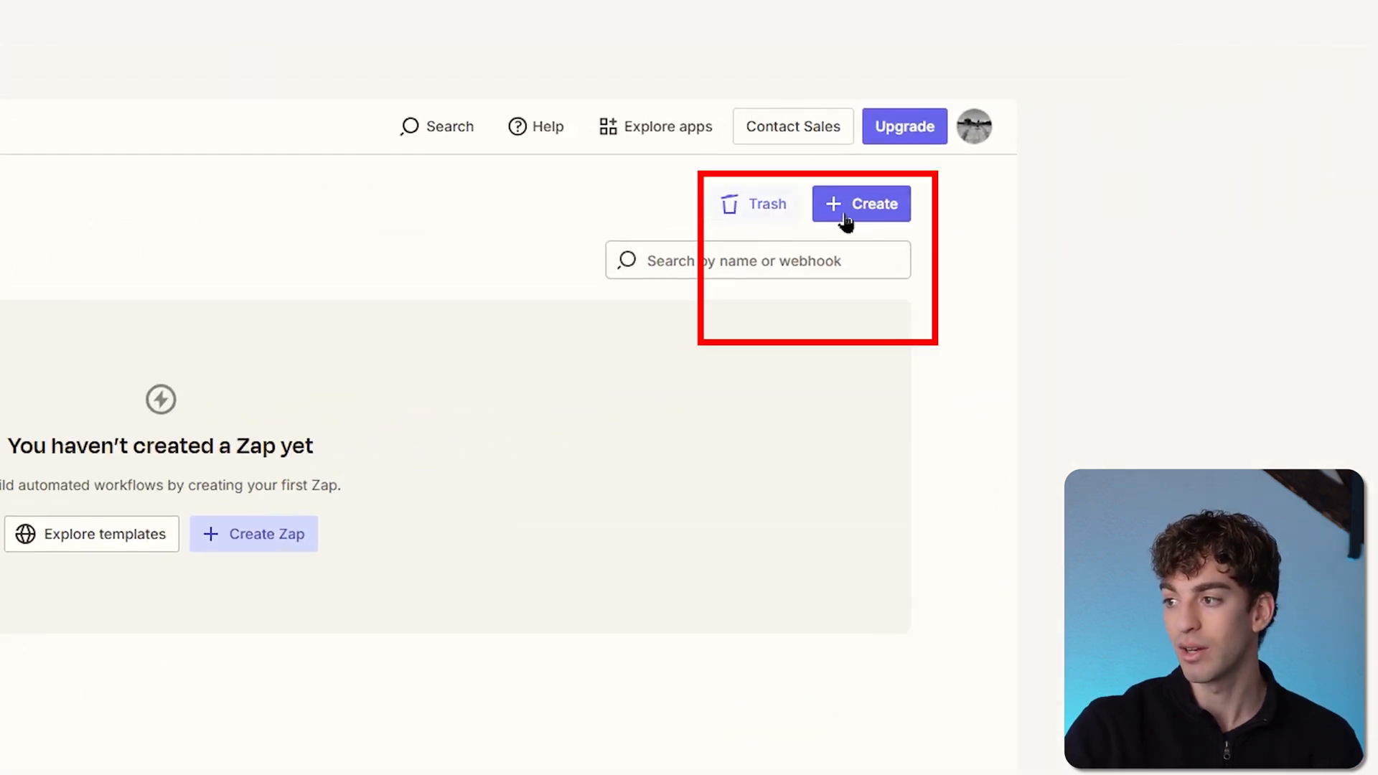
Create an Untitled Zap and open the Trigger step's app picker.
{"action": "left_click", "coordinate": [861, 203]}
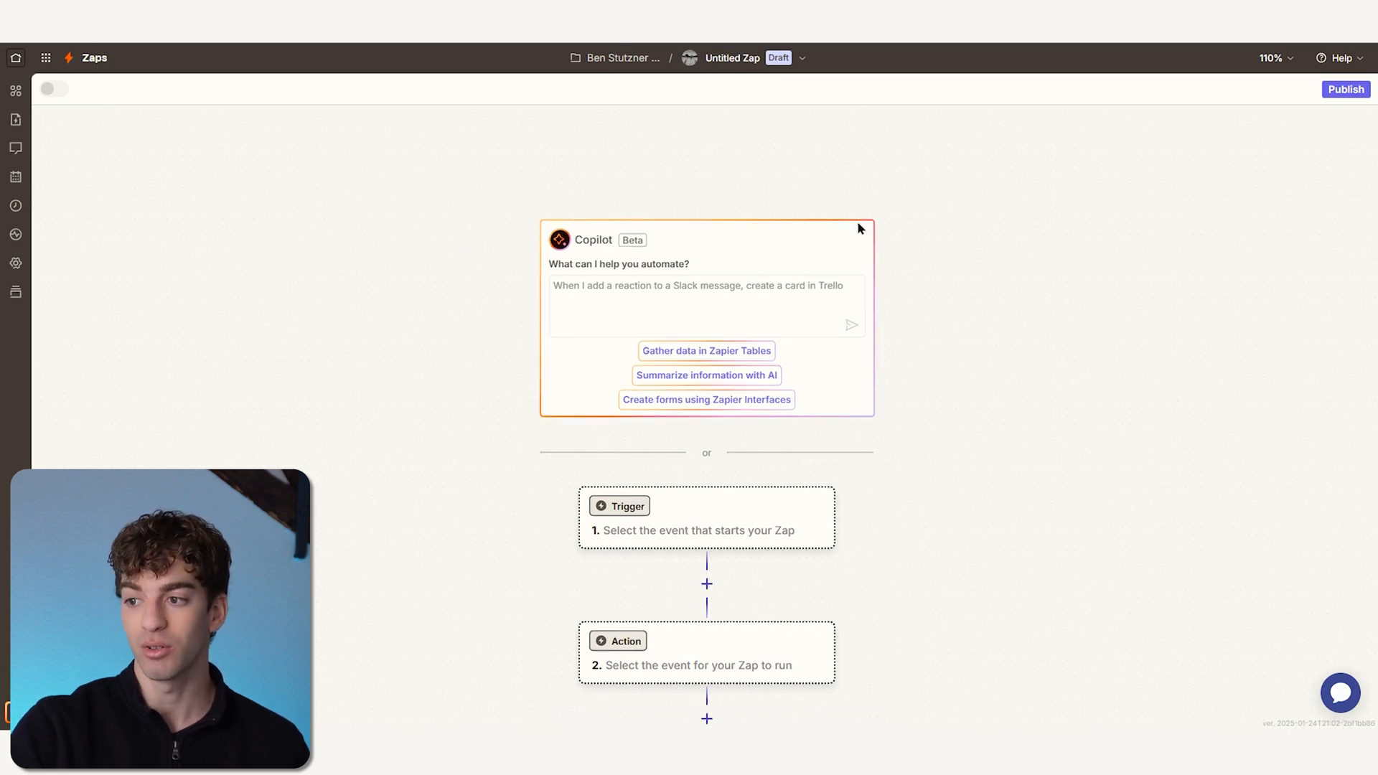
{"action": "mouse_move", "coordinate": [912, 257]}
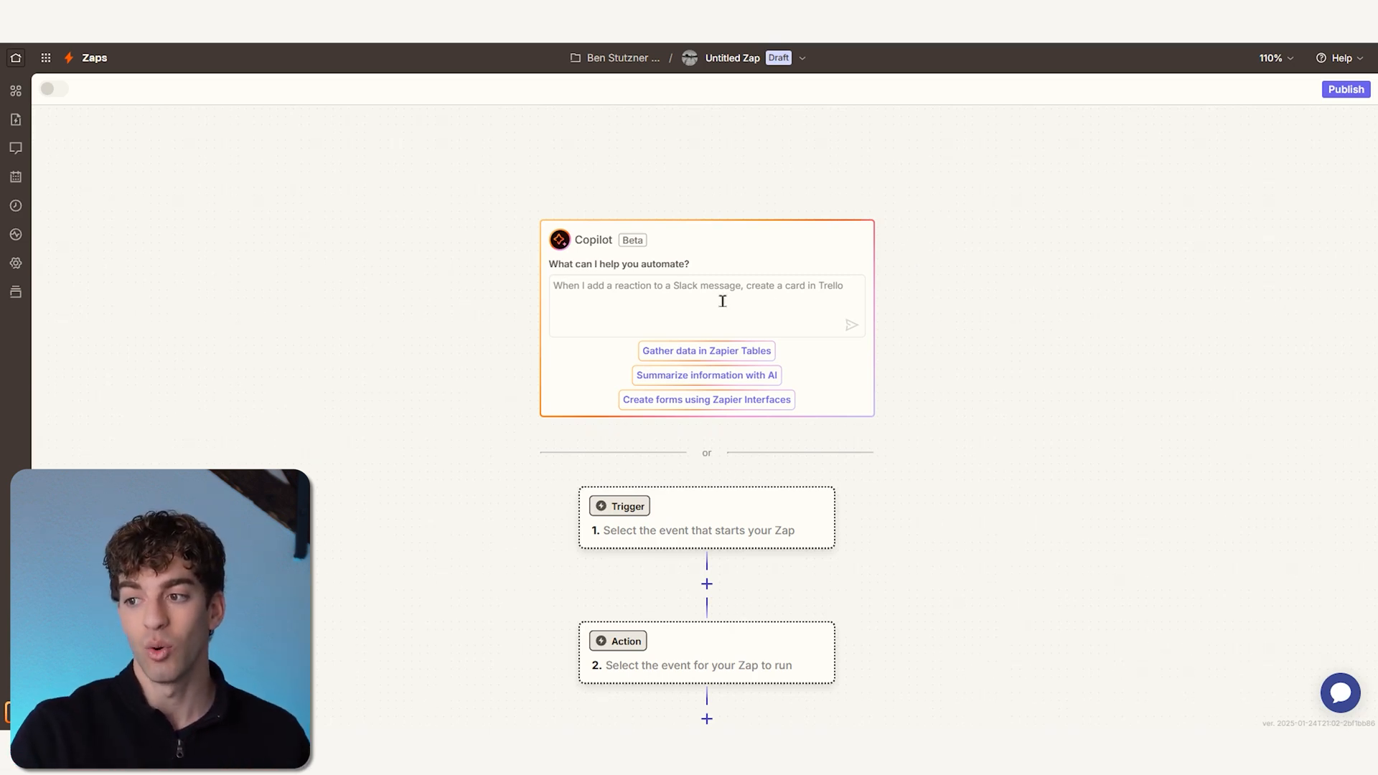
{"action": "mouse_move", "coordinate": [693, 552]}
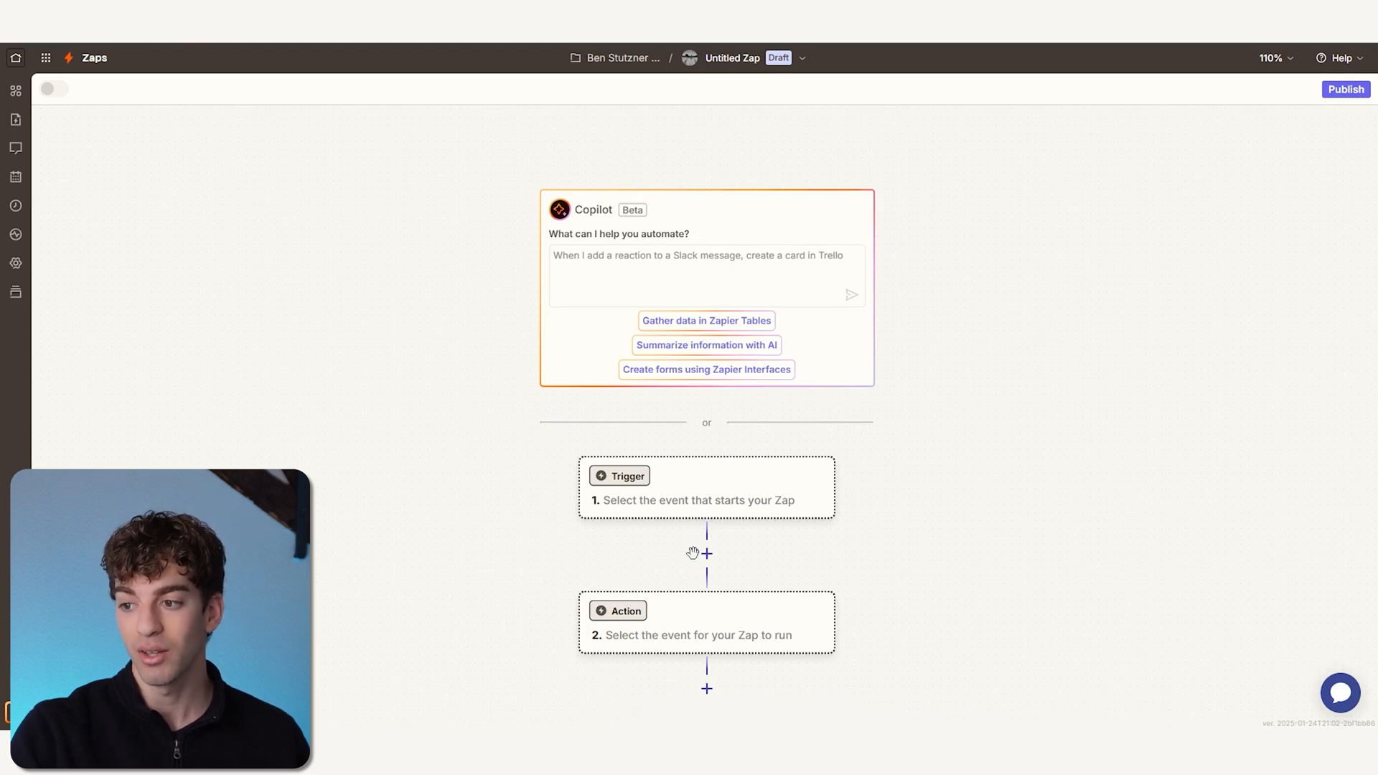
{"action": "left_click", "coordinate": [626, 475]}
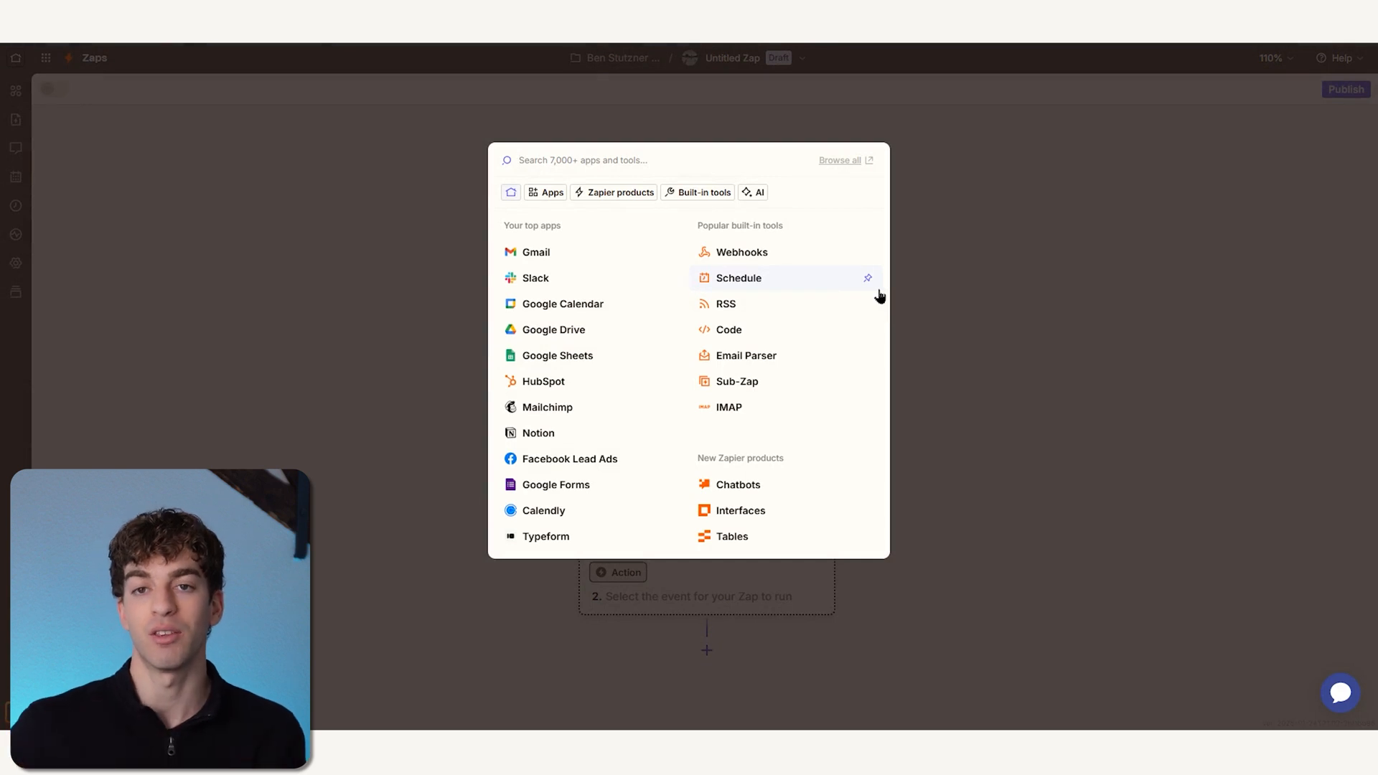
{"action": "mouse_move", "coordinate": [536, 252]}
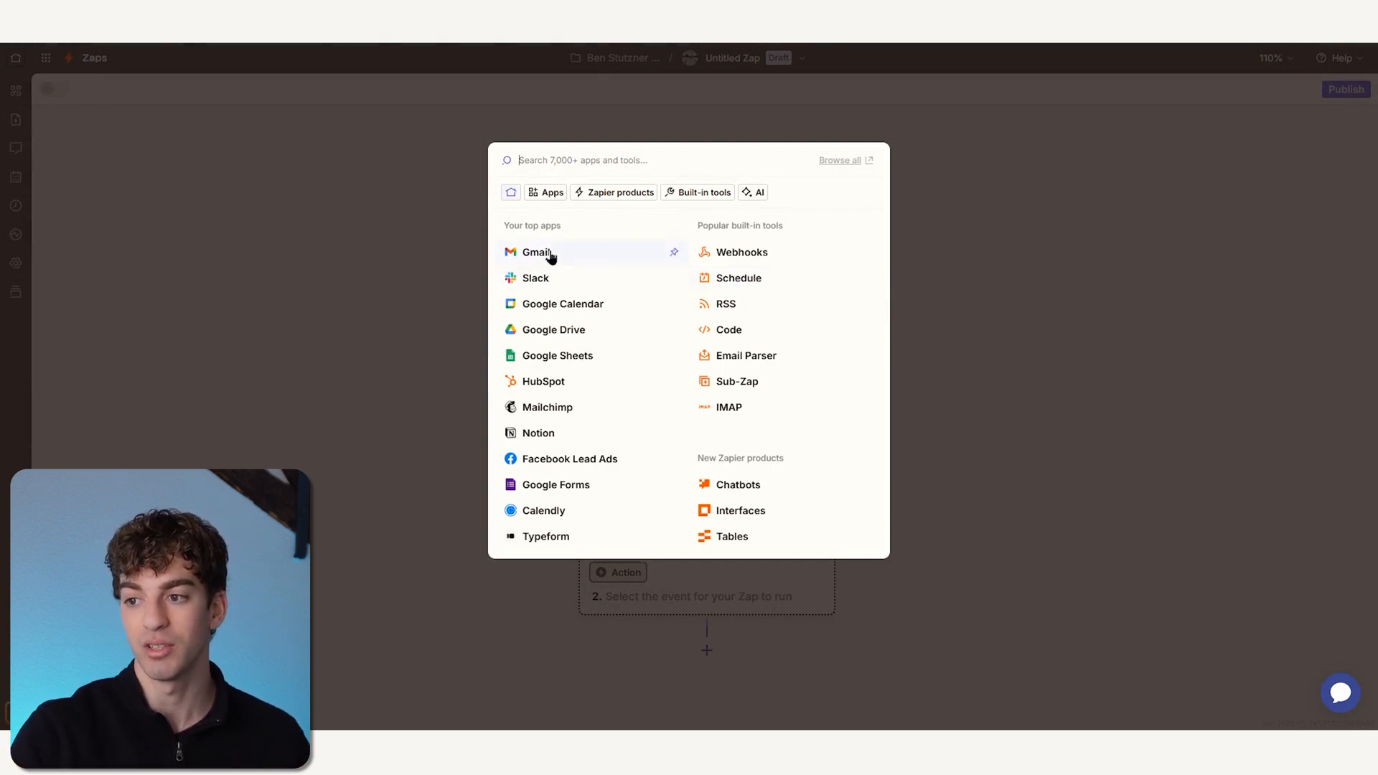
Set the trigger to Gmail 'New Email Matching Search' and sign in to Gmail.
{"action": "left_click", "coordinate": [537, 252]}
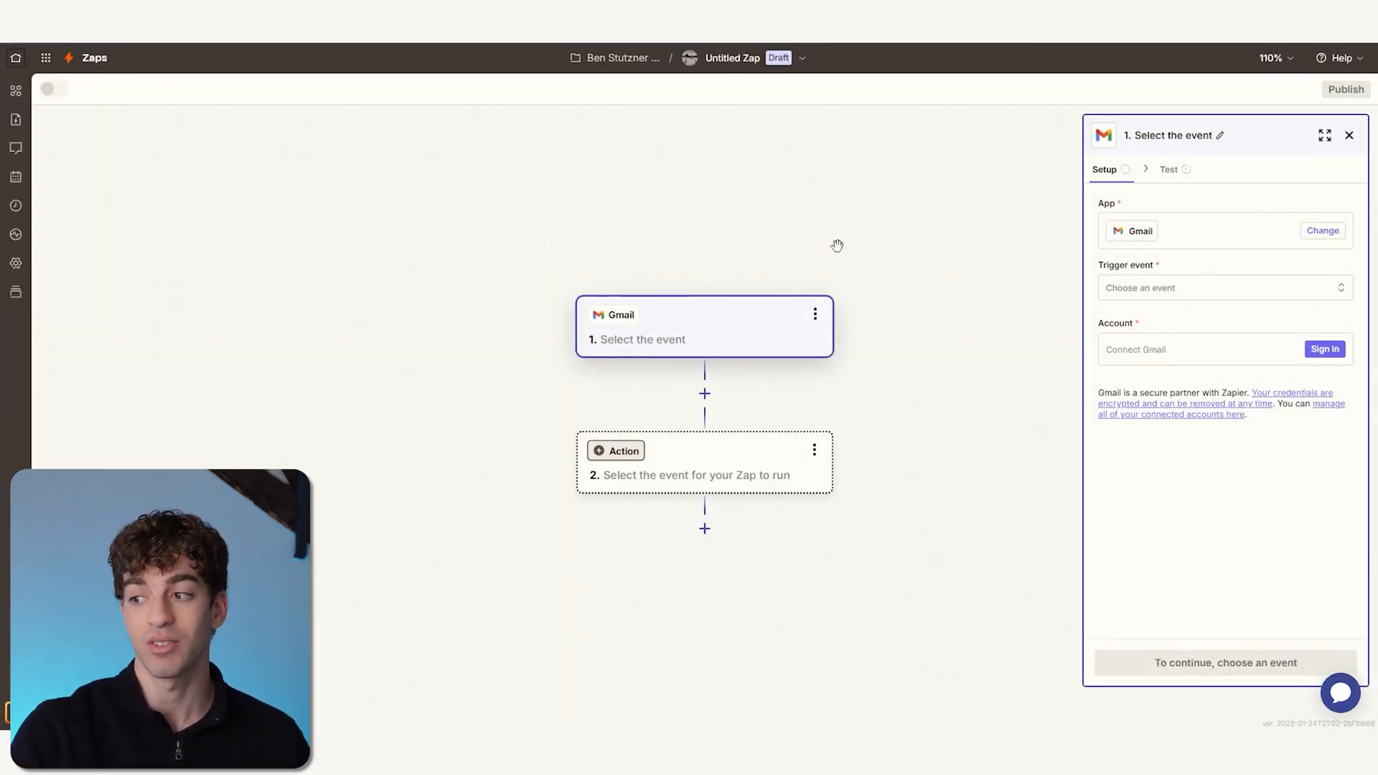
{"action": "left_click", "coordinate": [1225, 287]}
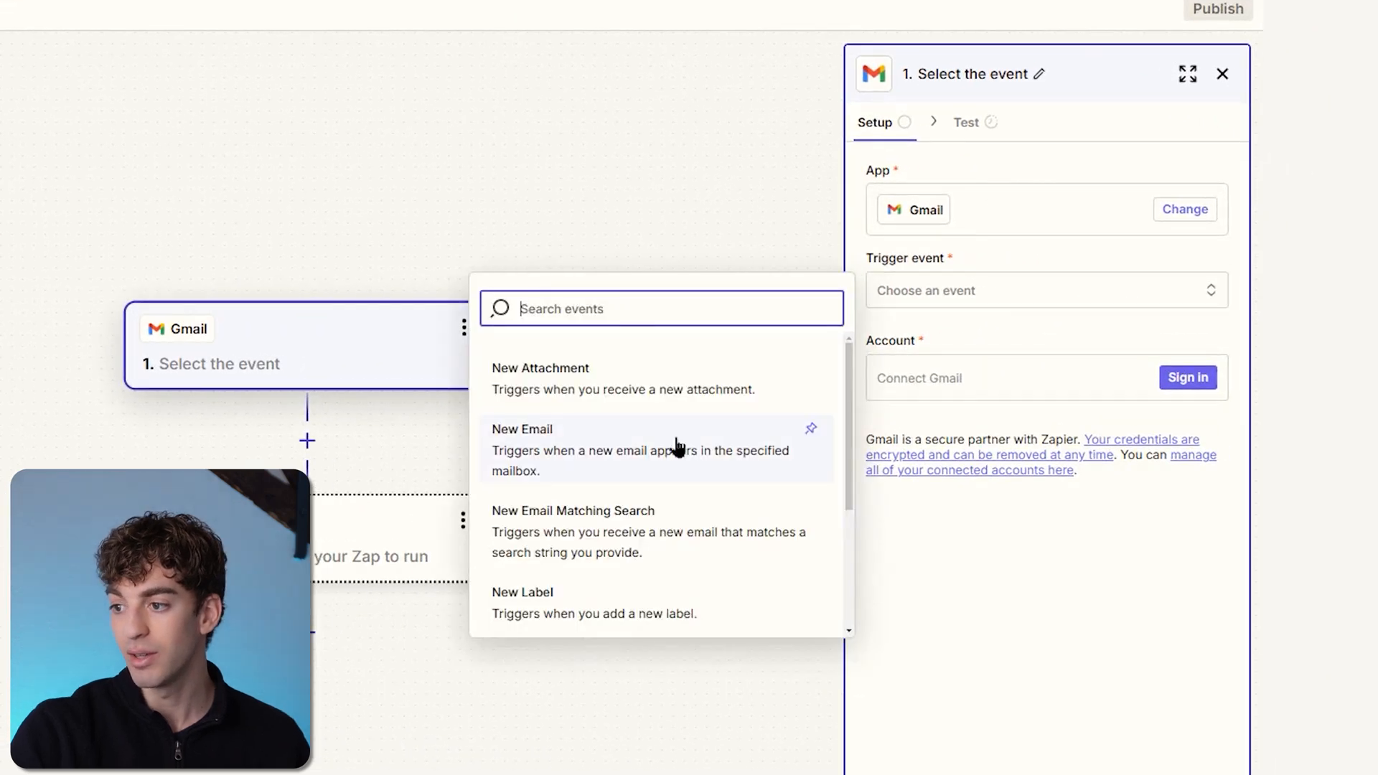
{"action": "left_click", "coordinate": [573, 531]}
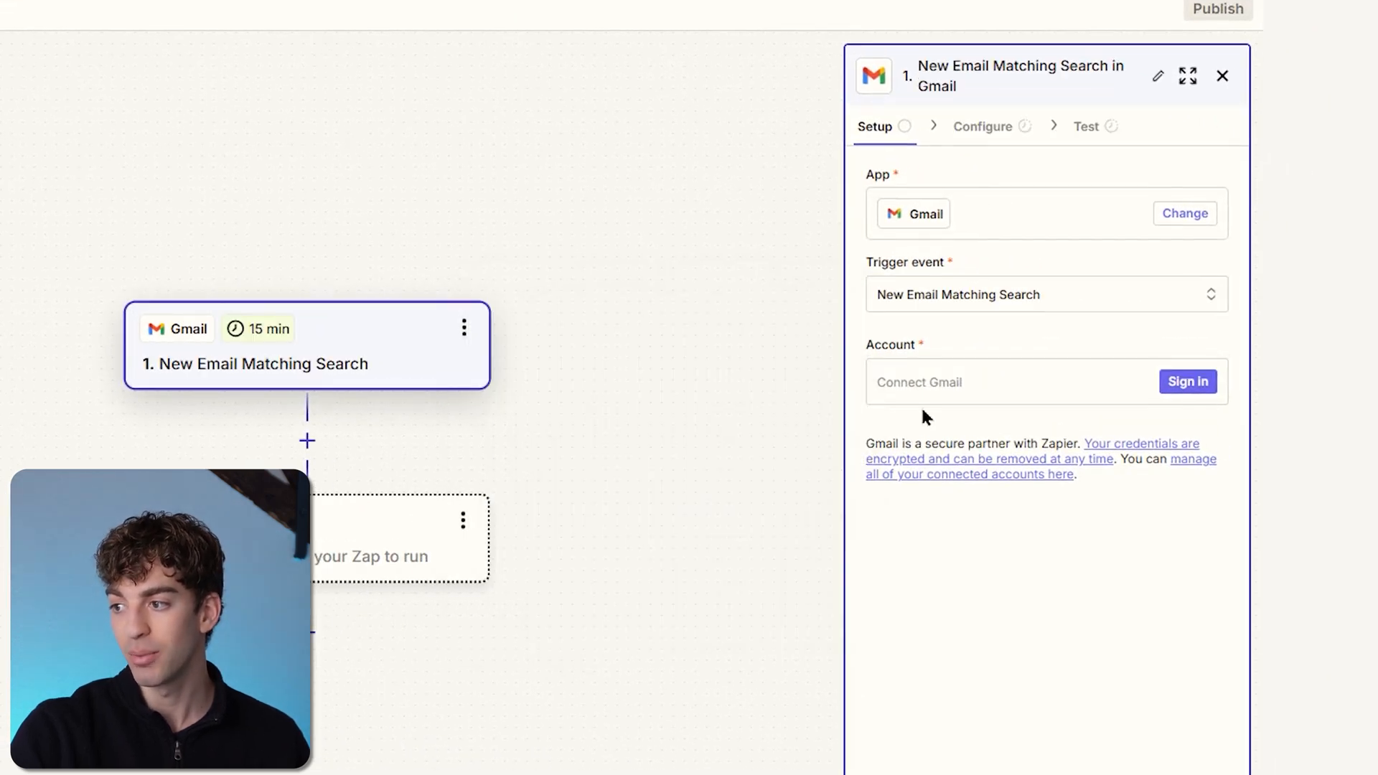
{"action": "left_click", "coordinate": [1187, 381]}
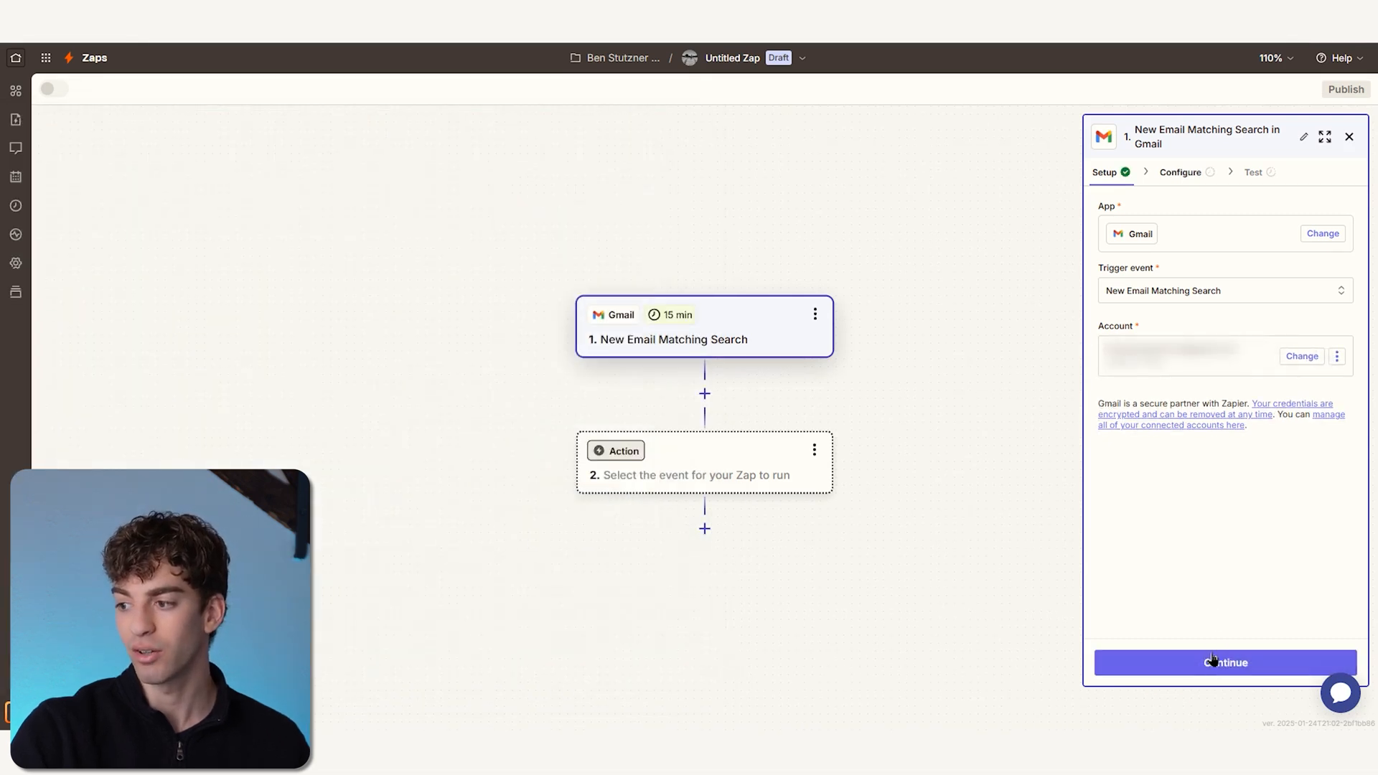
Set the Gmail trigger's search keywords to 'Zapier video' and continue past testing.
{"action": "left_click", "coordinate": [1181, 172]}
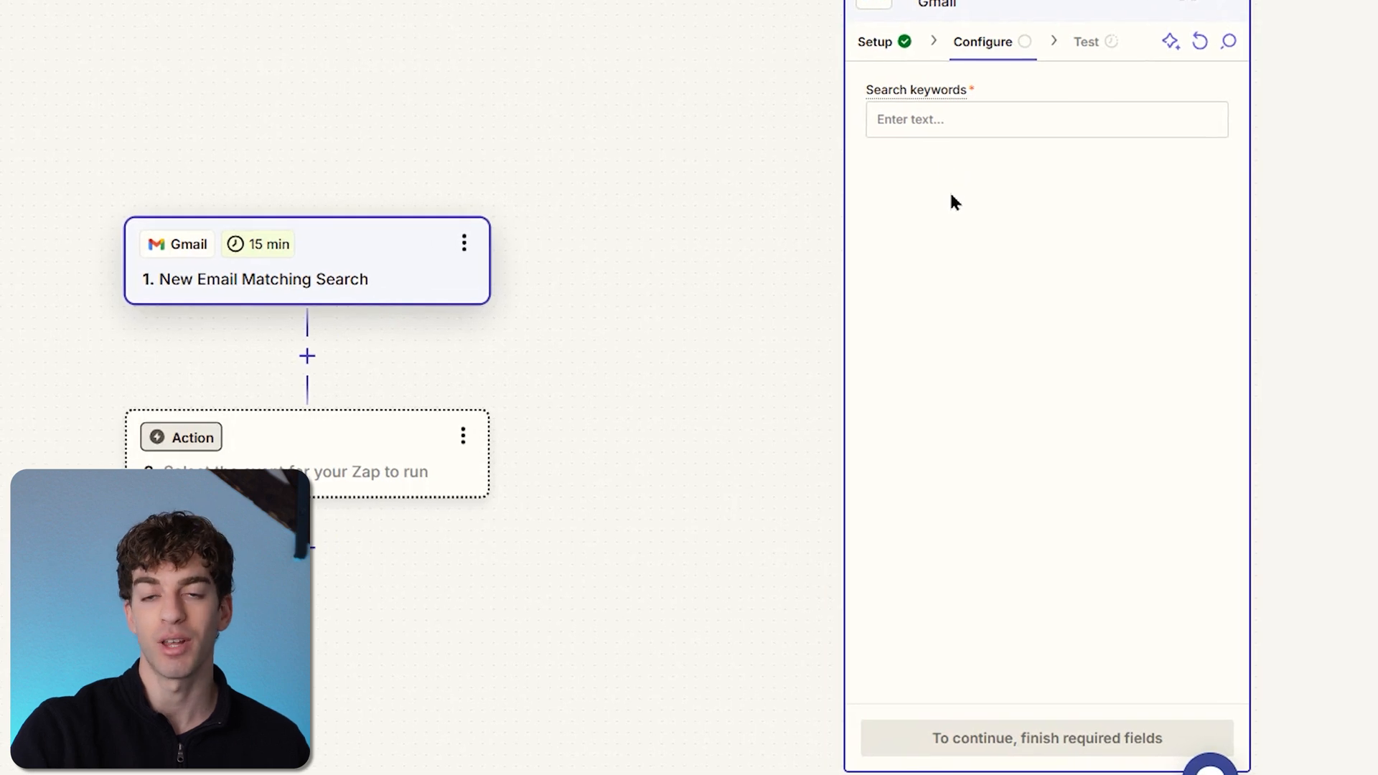
{"action": "left_click", "coordinate": [1045, 118]}
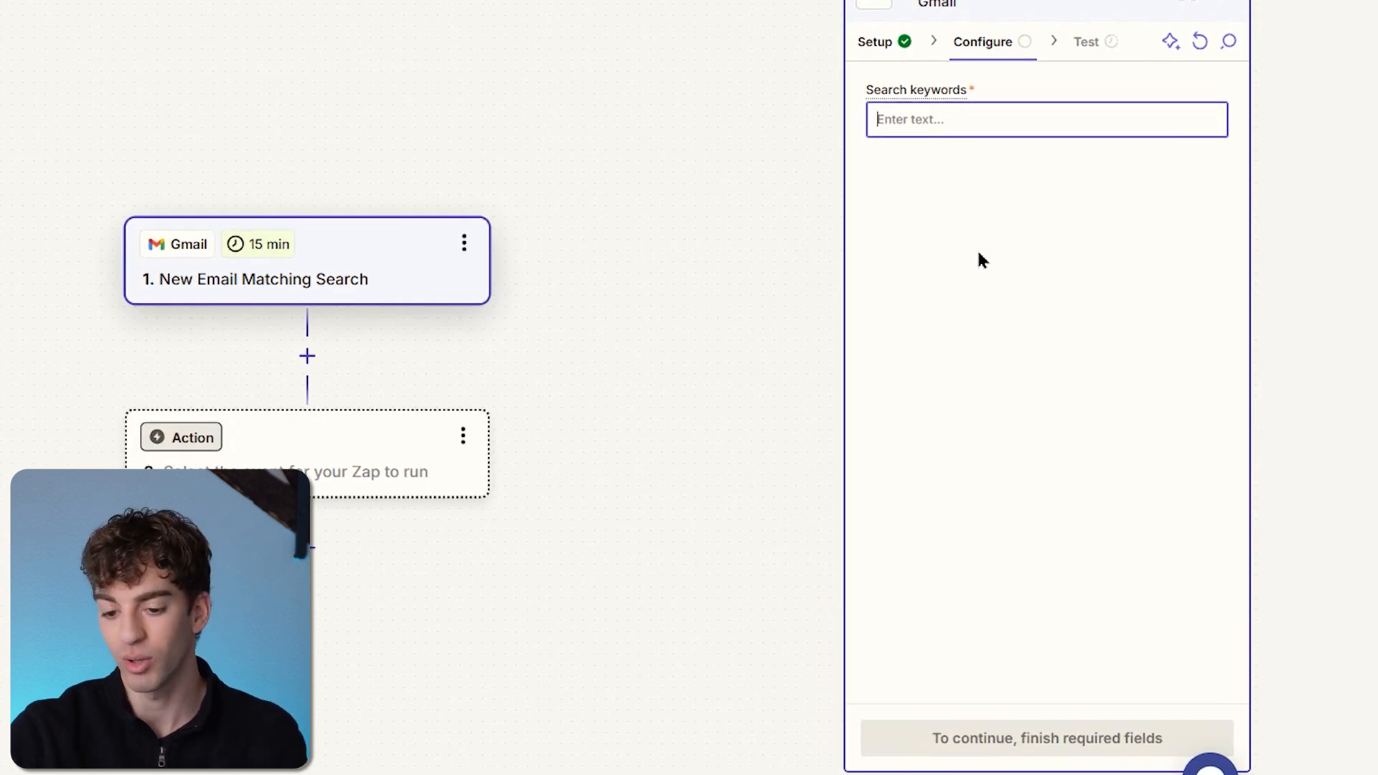
{"action": "type", "text": "Zapier video"}
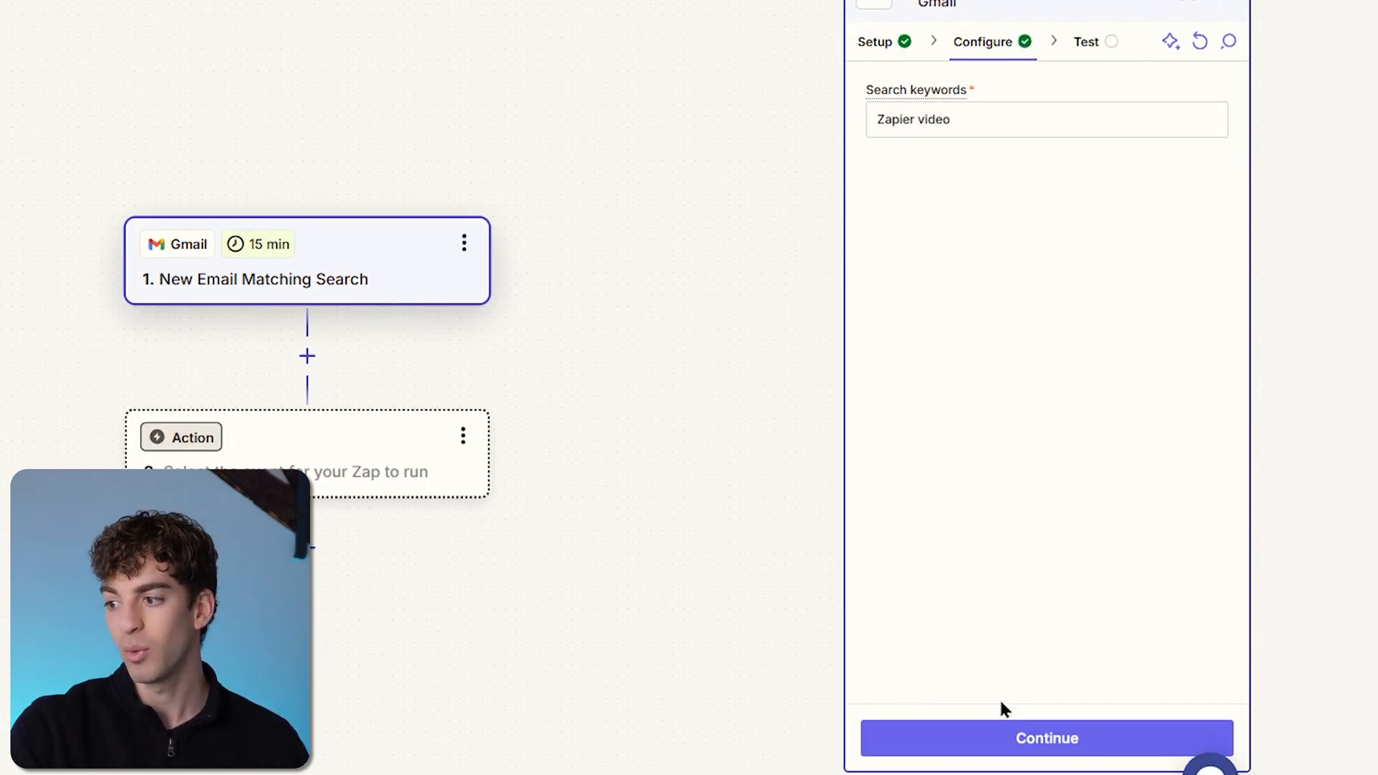
{"action": "left_click", "coordinate": [1046, 737]}
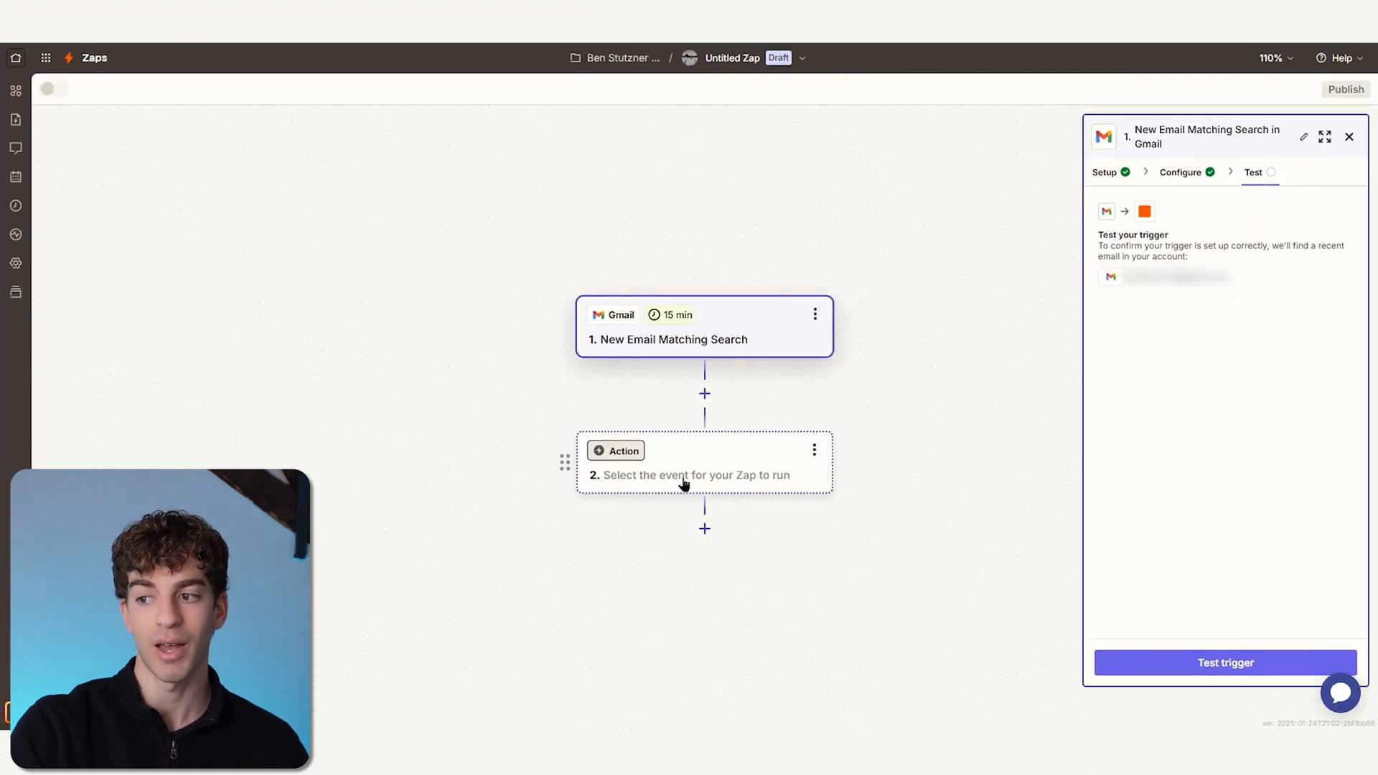
{"action": "mouse_move", "coordinate": [823, 388]}
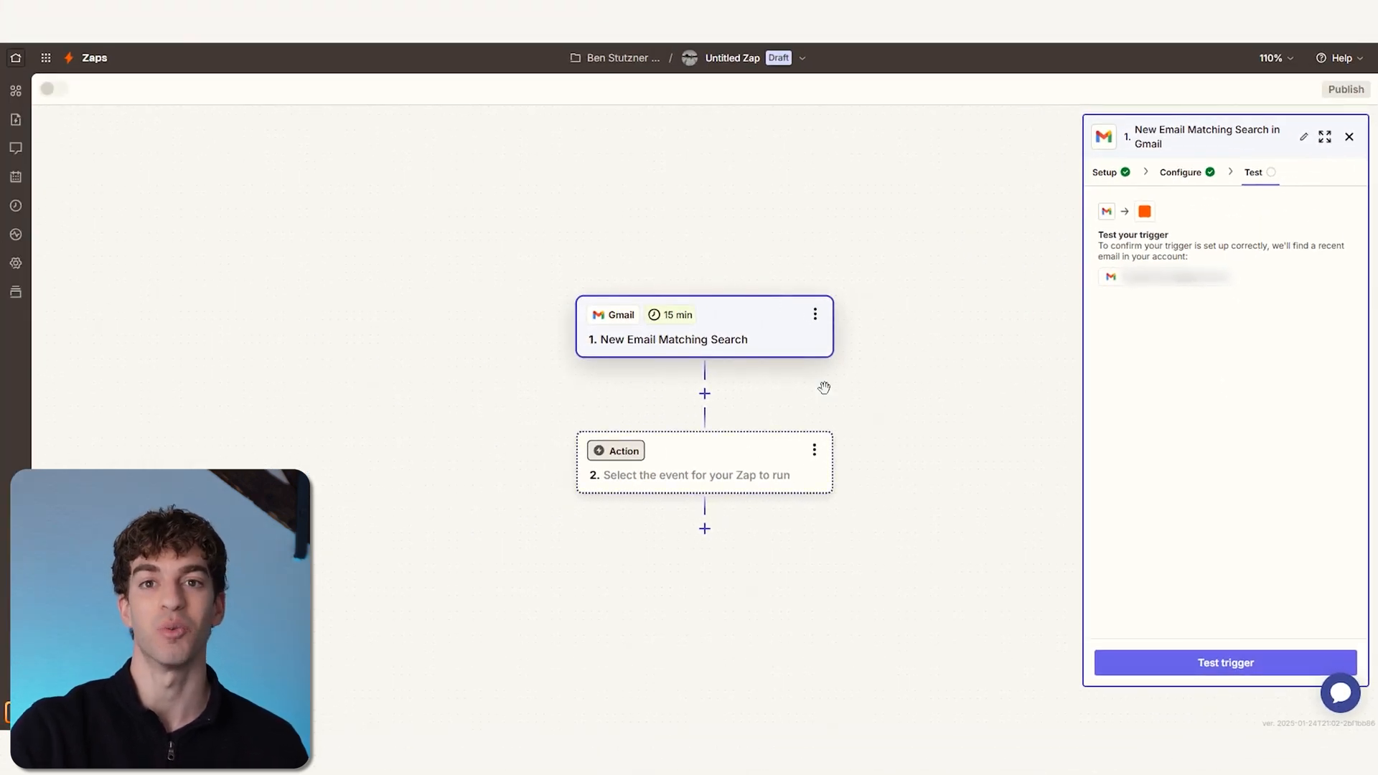
{"action": "left_click", "coordinate": [623, 451]}
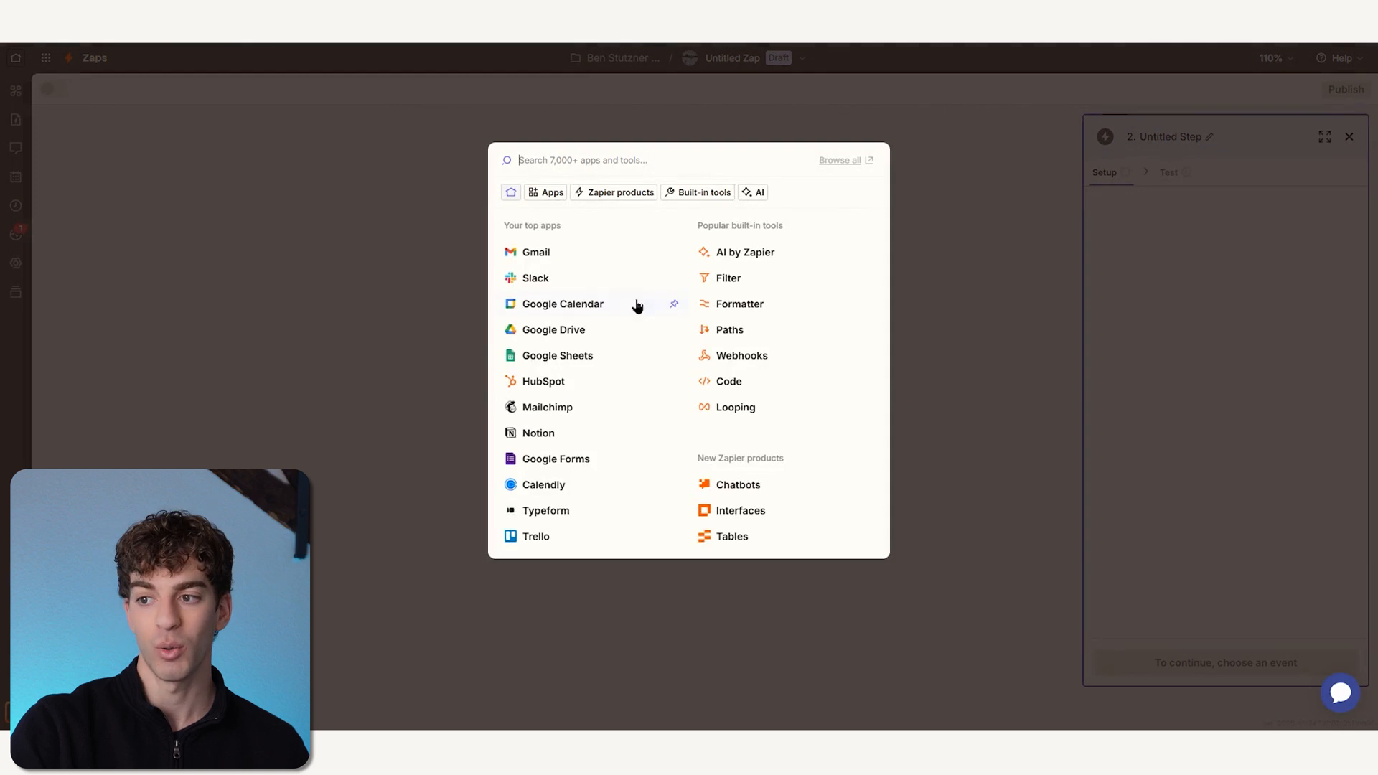
{"action": "mouse_move", "coordinate": [563, 277]}
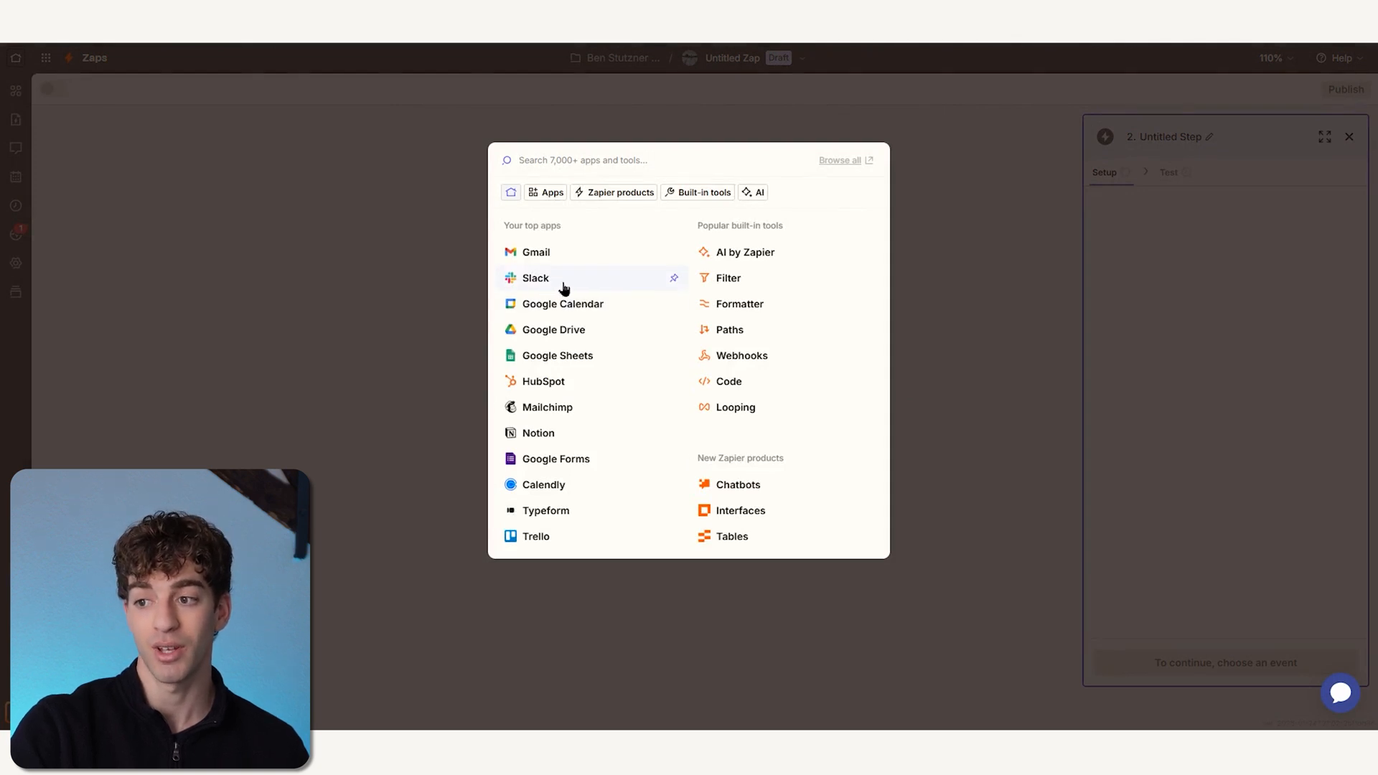
{"action": "mouse_move", "coordinate": [621, 217]}
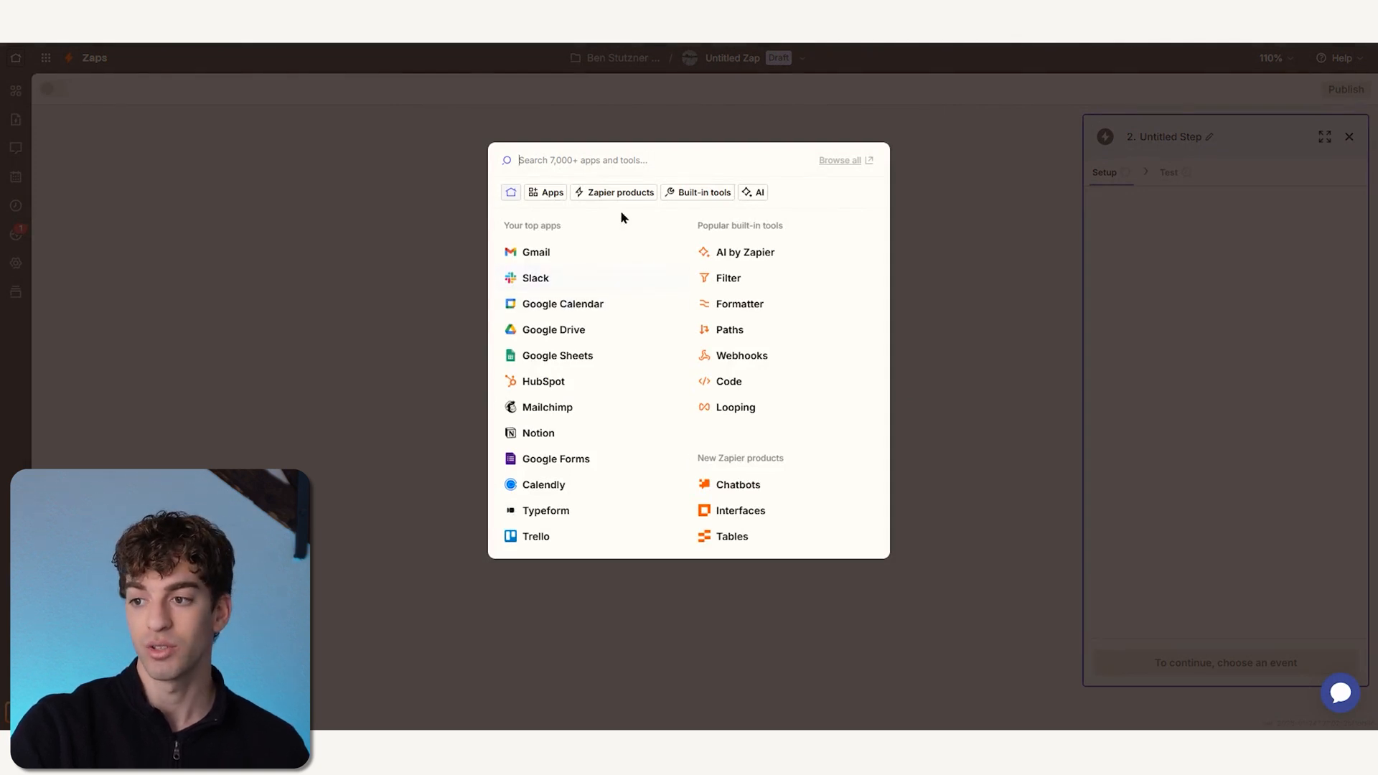
Make the action Slack 'Send Direct Message' with a signed-in Slack account.
{"action": "left_click", "coordinate": [534, 278]}
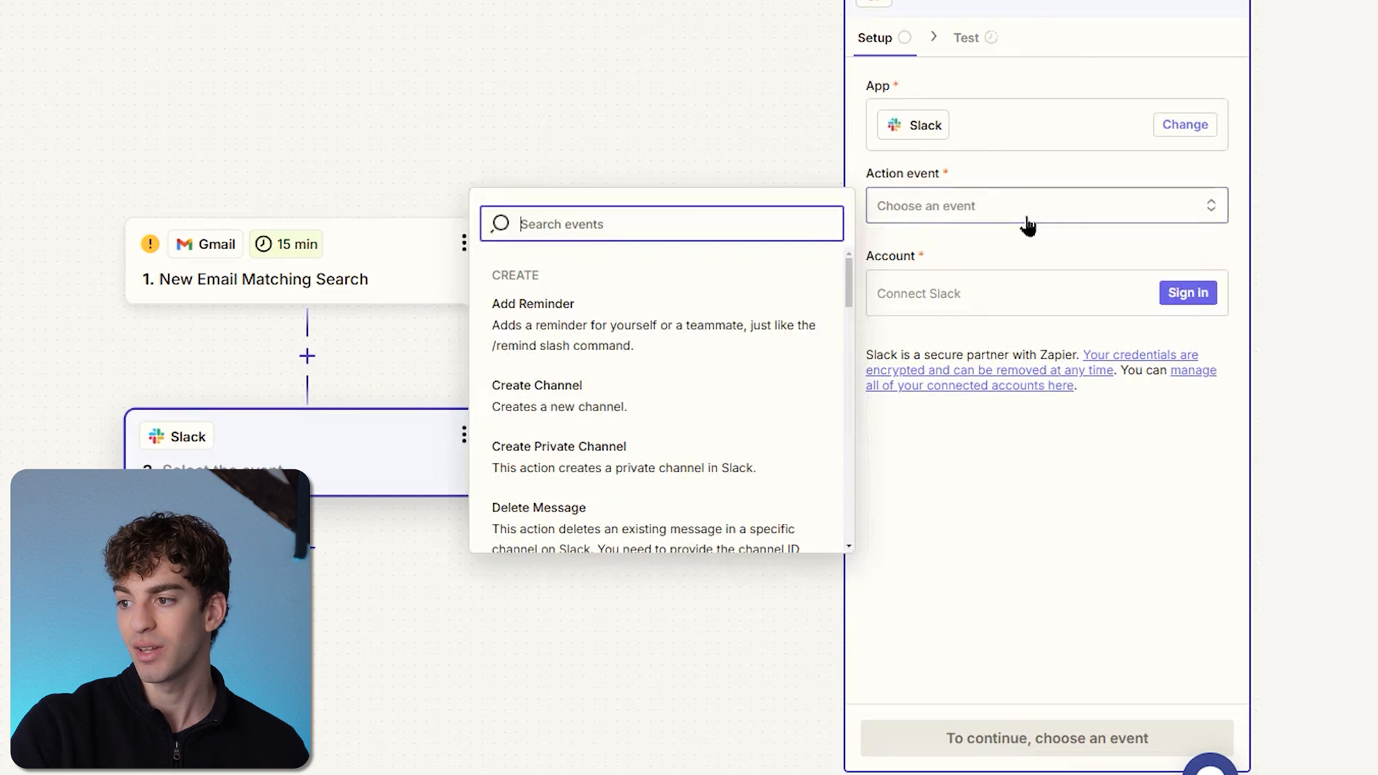
{"action": "scroll", "scroll_direction": "down", "scroll_amount": 3}
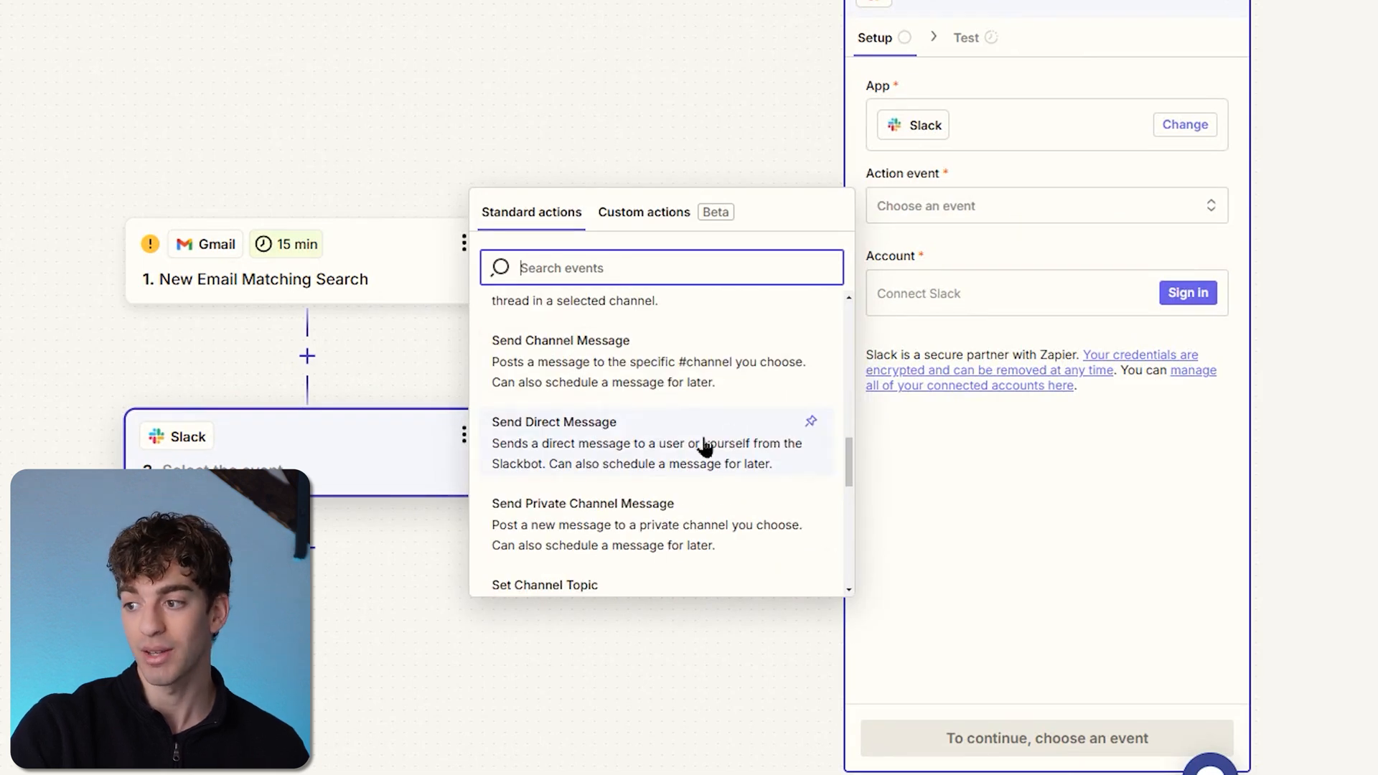
{"action": "left_click", "coordinate": [554, 422]}
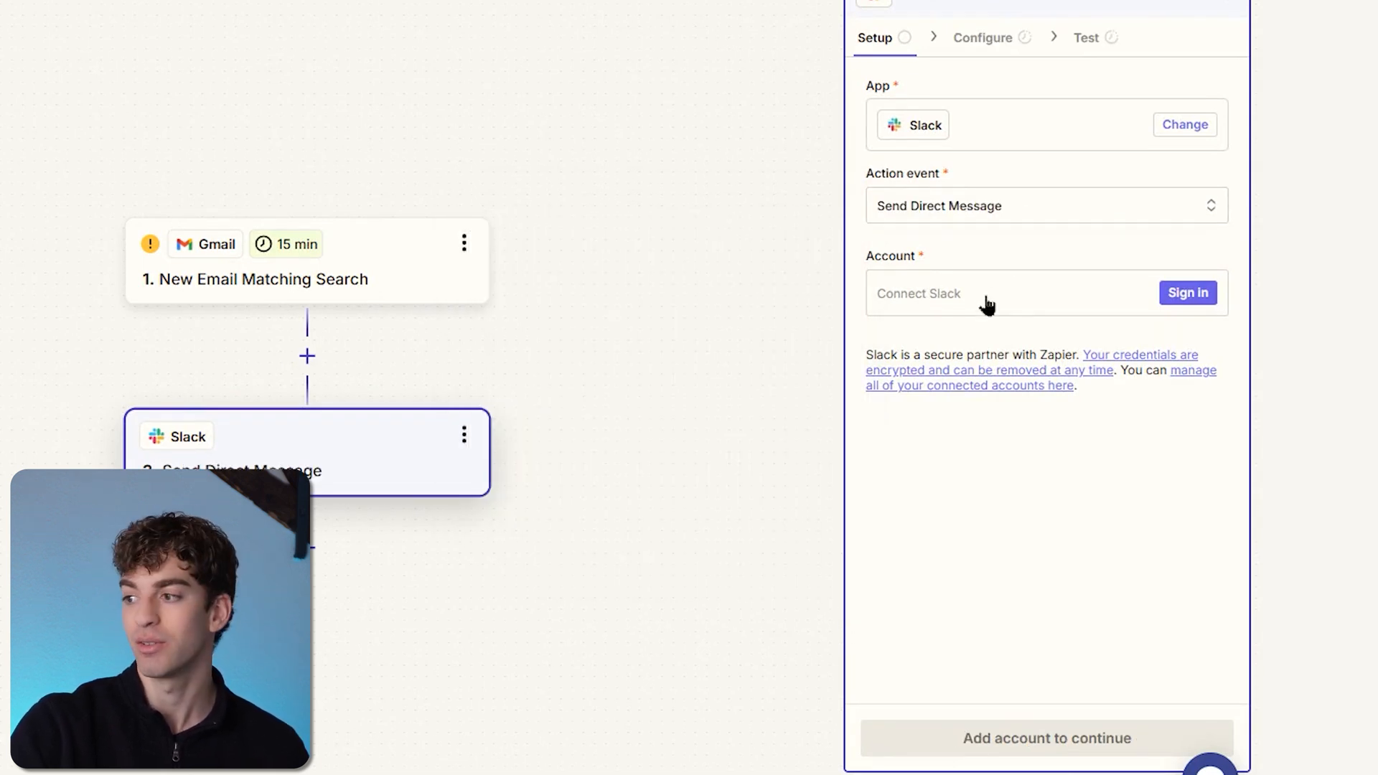
{"action": "left_click", "coordinate": [1188, 293]}
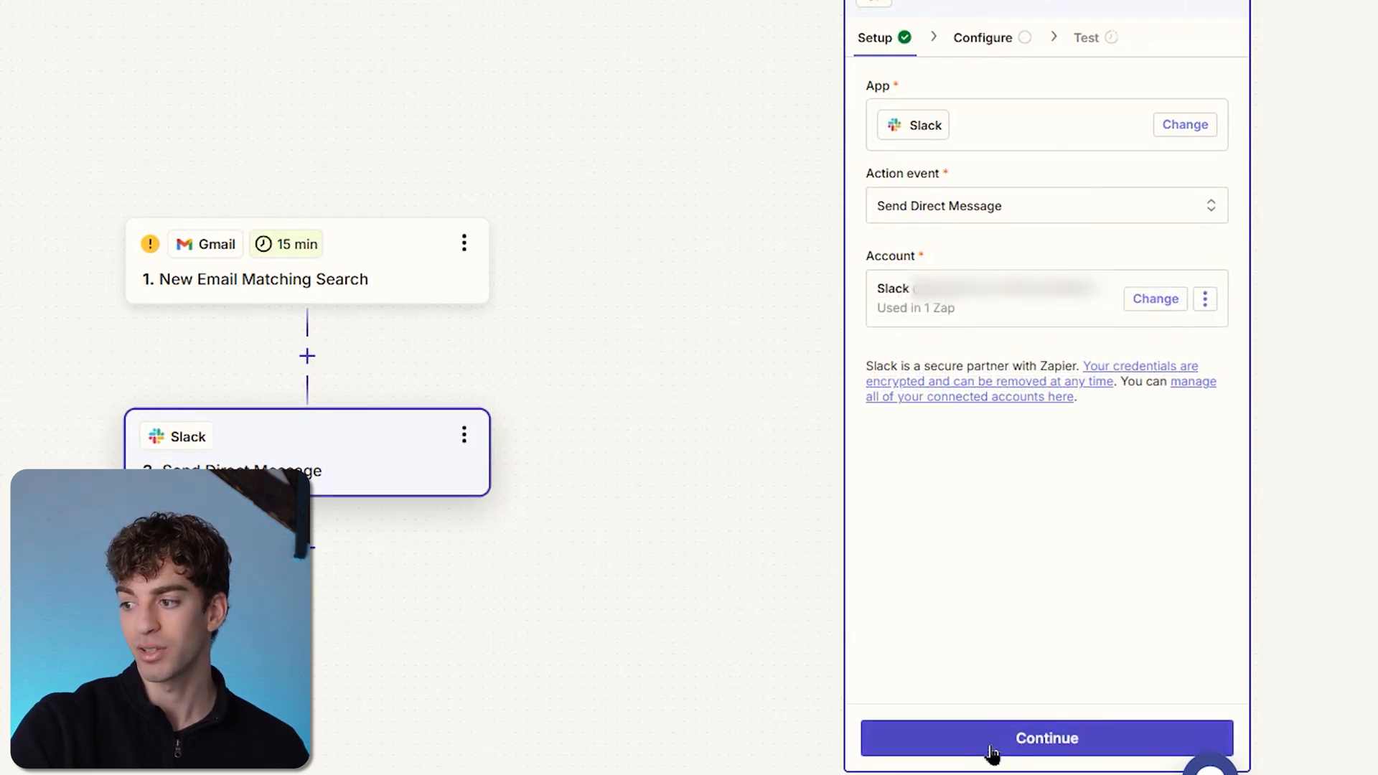
{"action": "left_click", "coordinate": [1045, 737]}
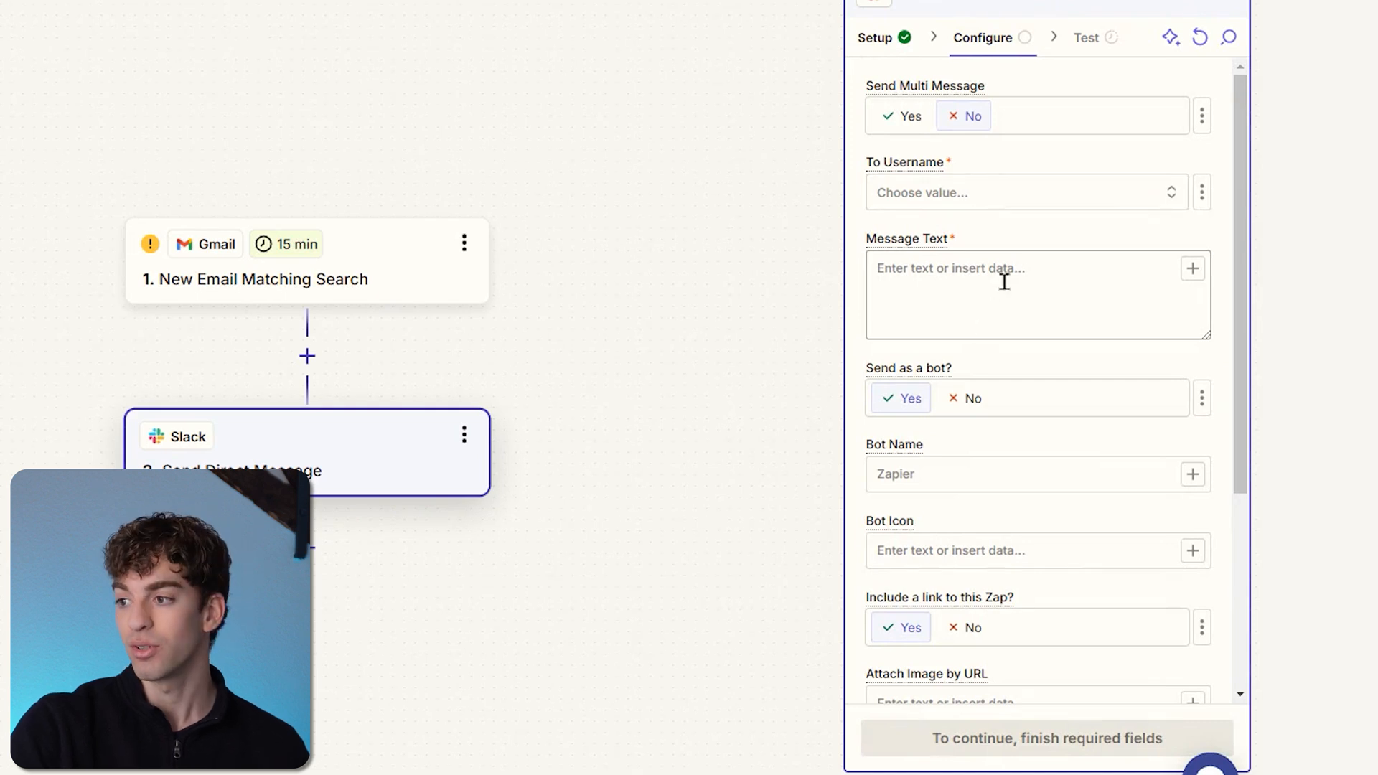
Message keaton 'Hey we are testing a zapier action', multi-message and bot set to No.
{"action": "left_click", "coordinate": [900, 115]}
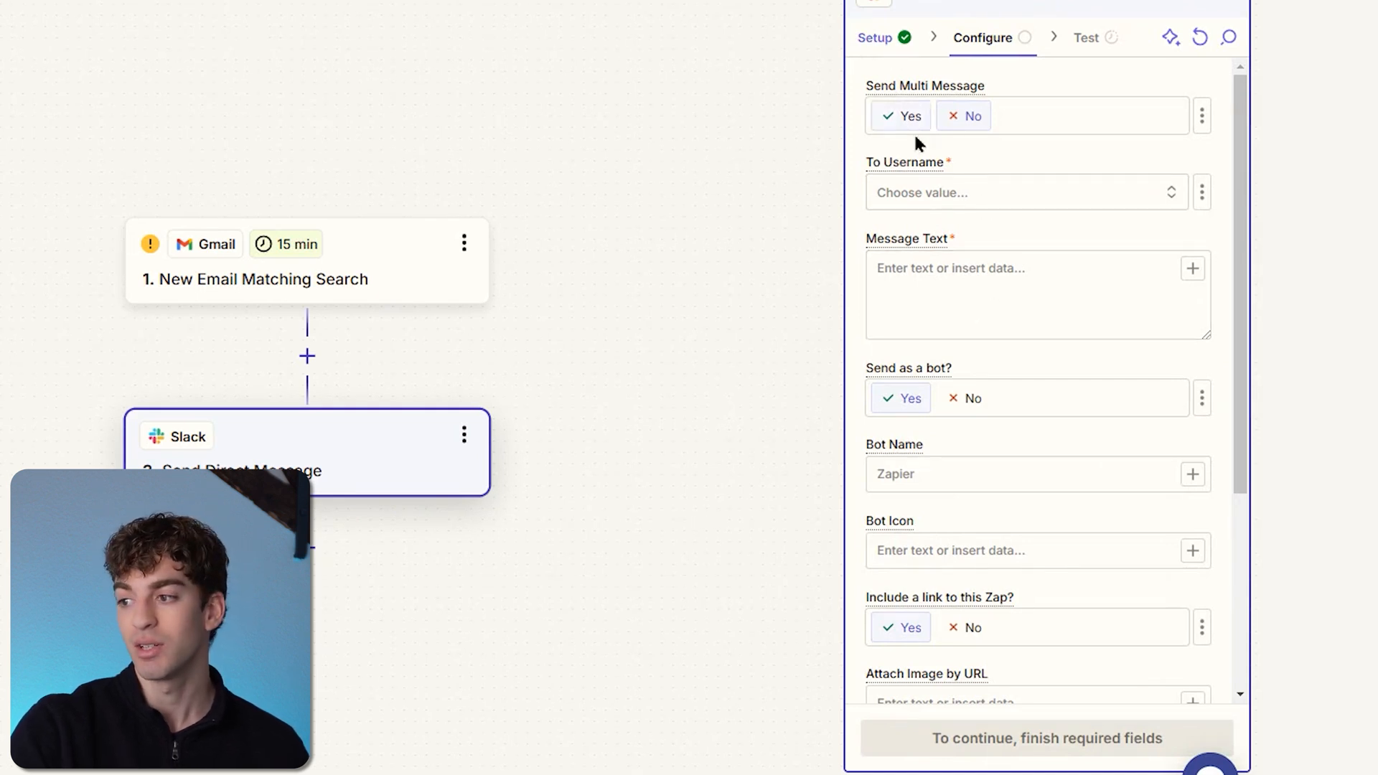
{"action": "left_click", "coordinate": [963, 115]}
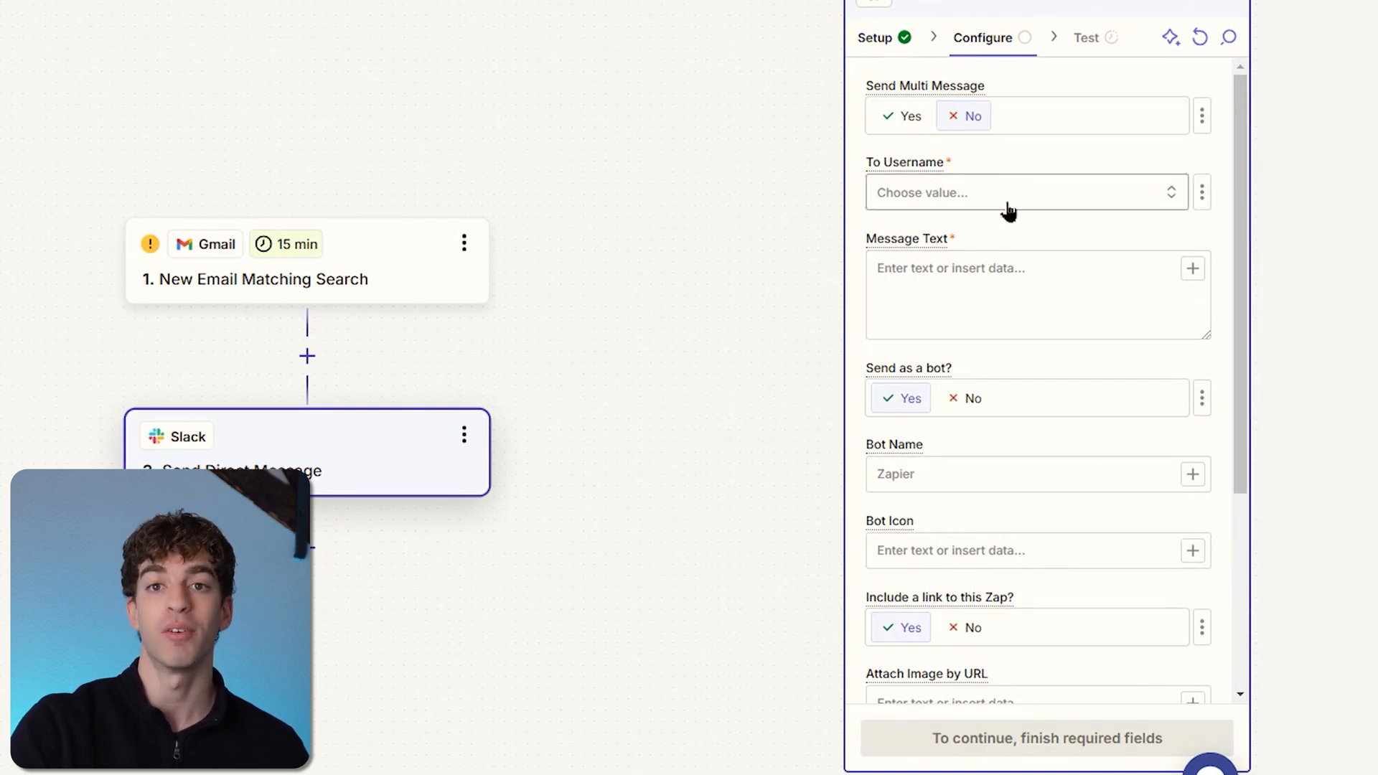
{"action": "left_click", "coordinate": [1019, 193]}
{"action": "type", "text": "Hey we are testing a zapier action"}
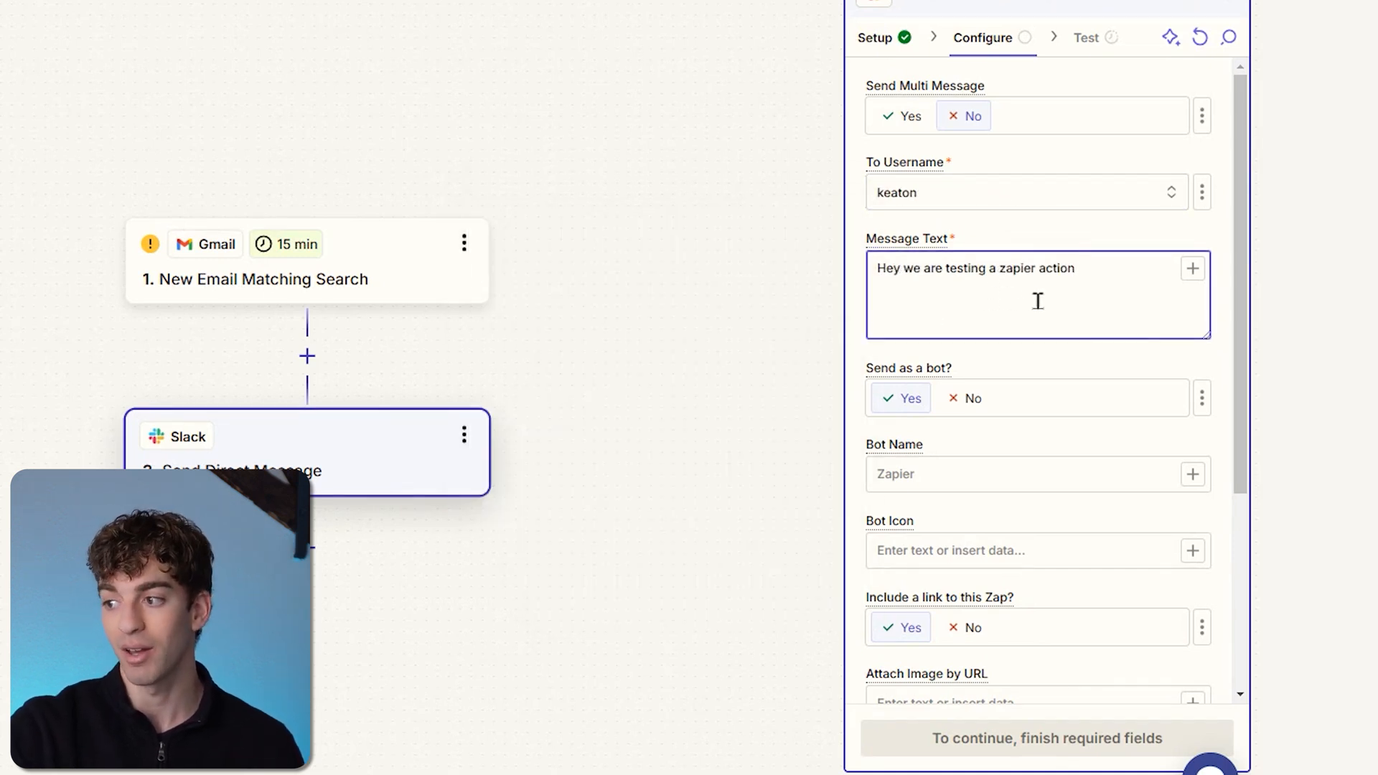
{"action": "scroll", "scroll_direction": "down", "scroll_amount": 3}
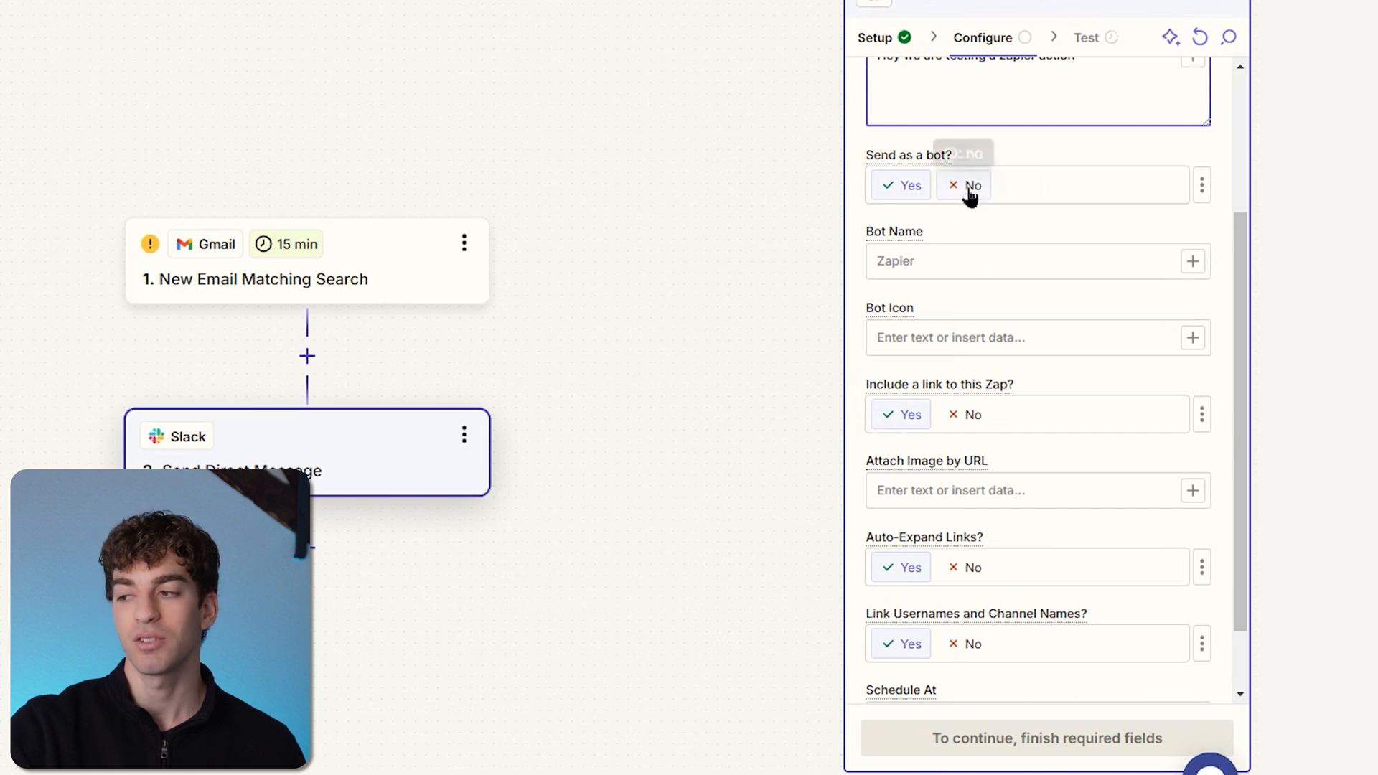
{"action": "mouse_move", "coordinate": [973, 187]}
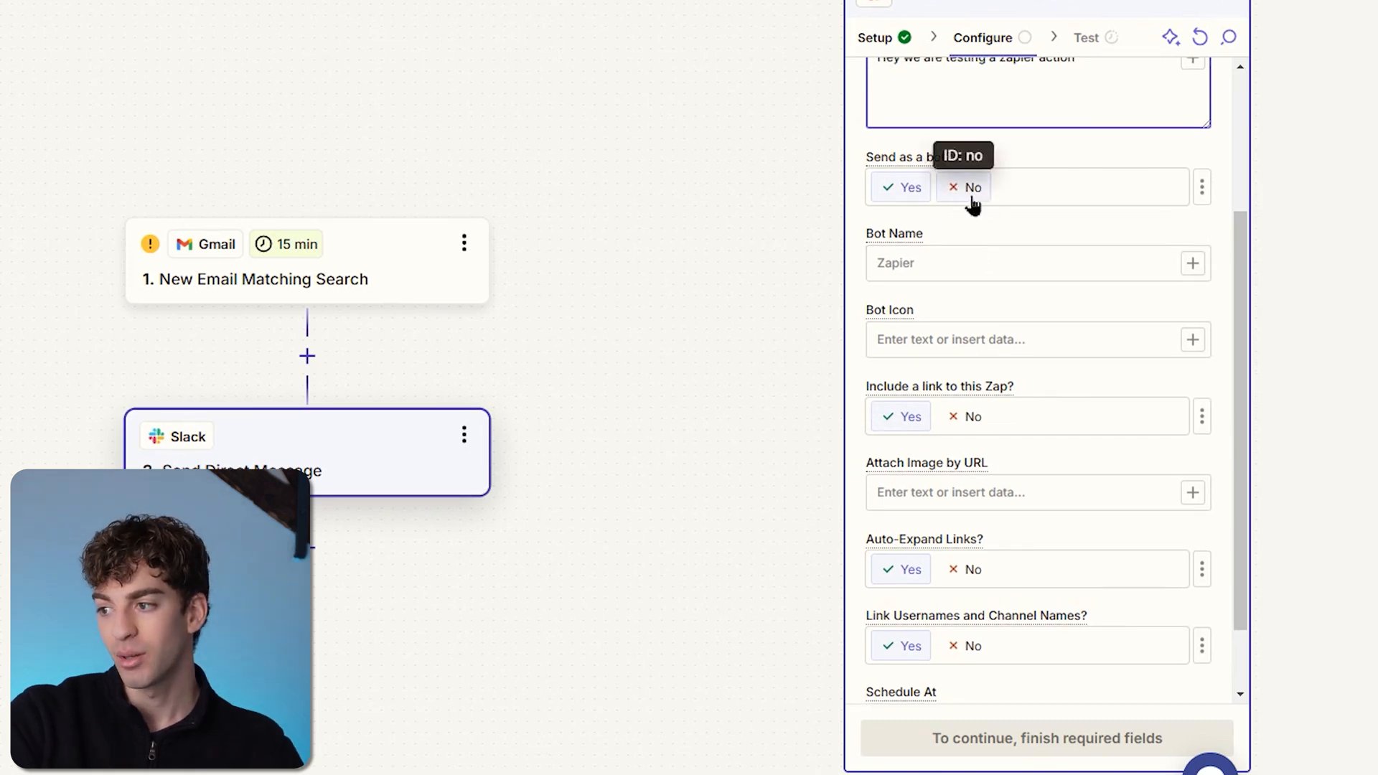
{"action": "left_click", "coordinate": [971, 188]}
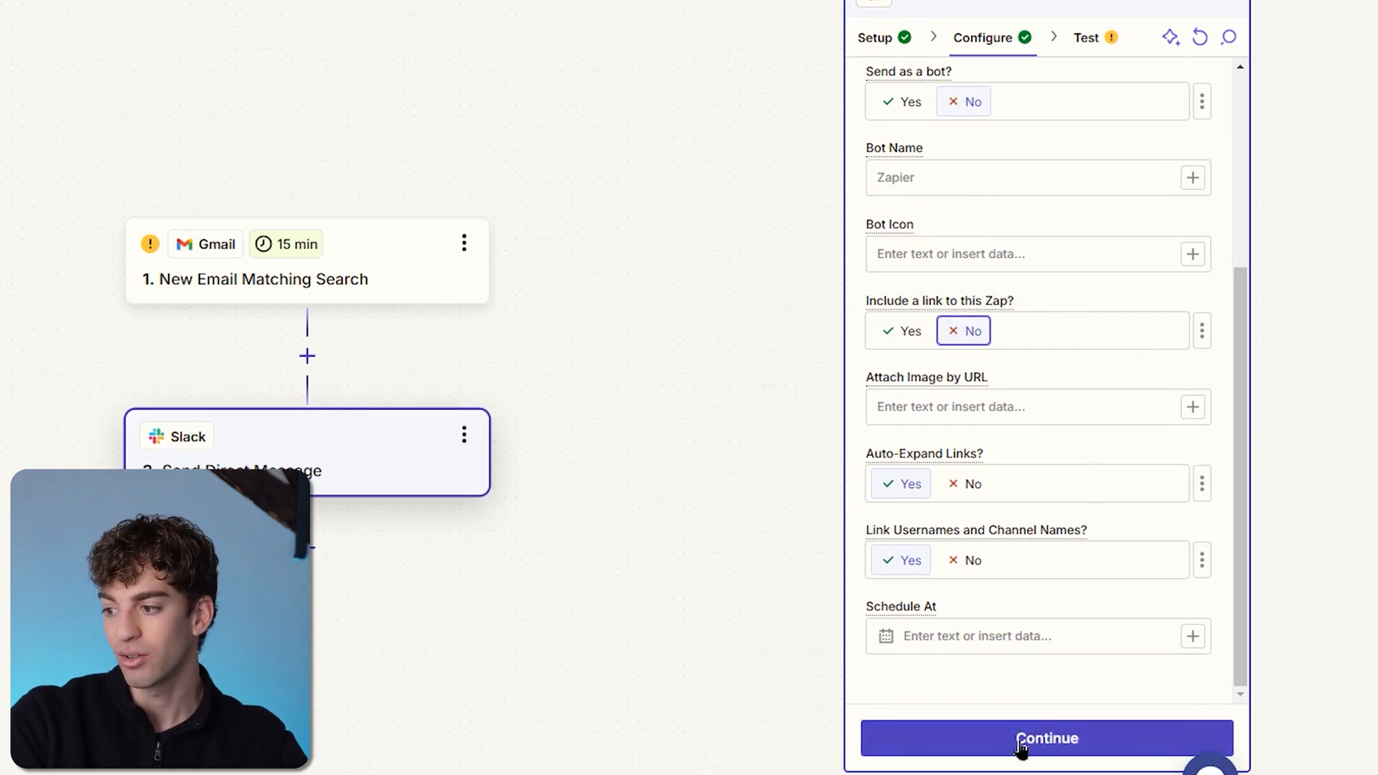
{"action": "left_click", "coordinate": [1045, 739]}
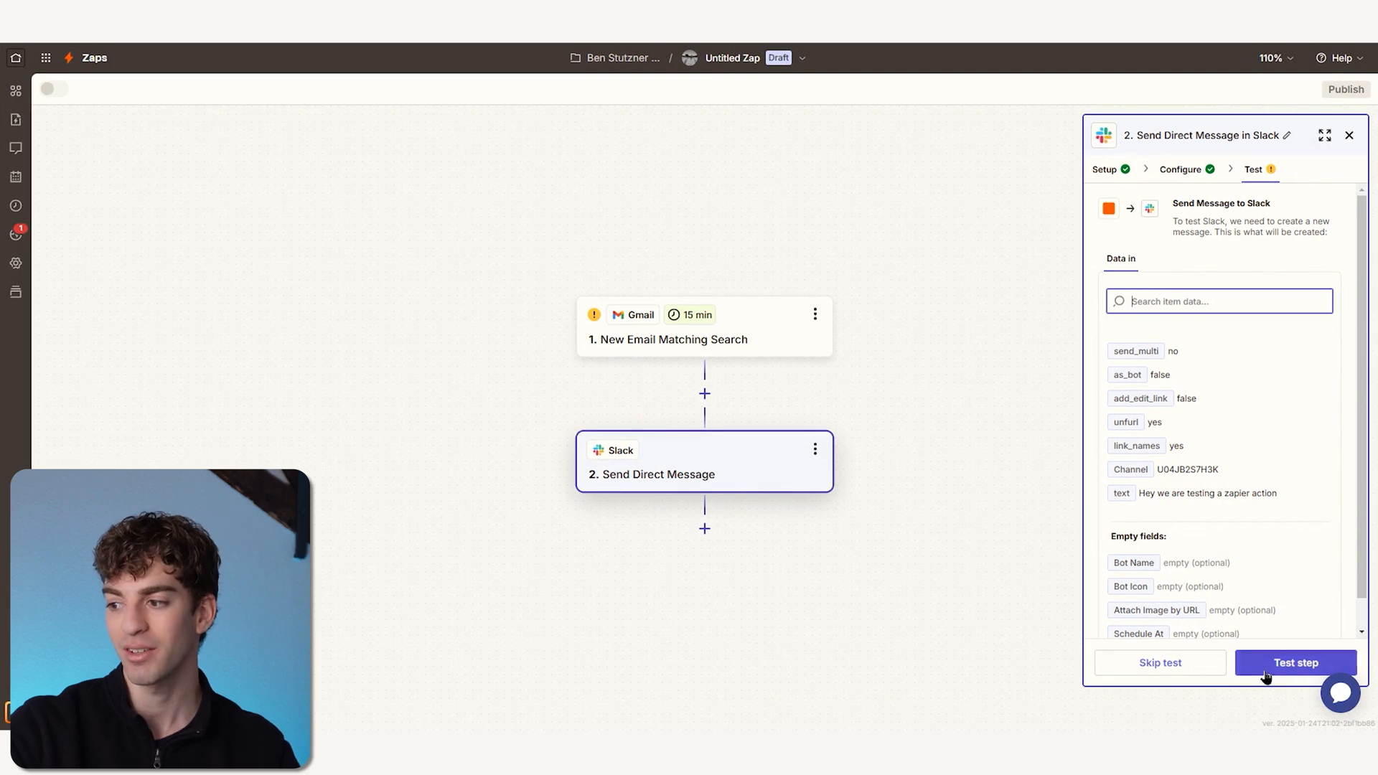
Run the test of the Slack Send Direct Message step.
{"action": "left_click", "coordinate": [1295, 663]}
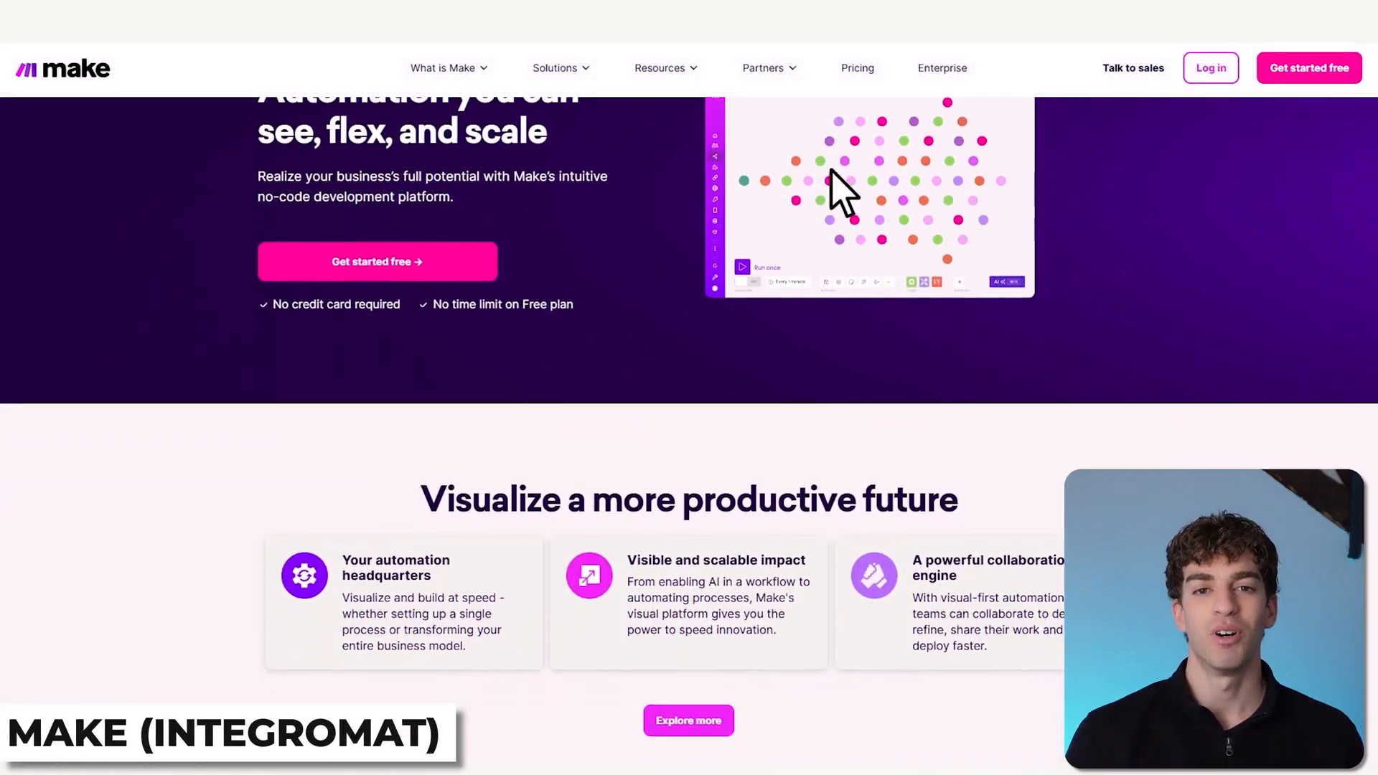
{"action": "scroll", "scroll_direction": "down", "scroll_amount": 3}
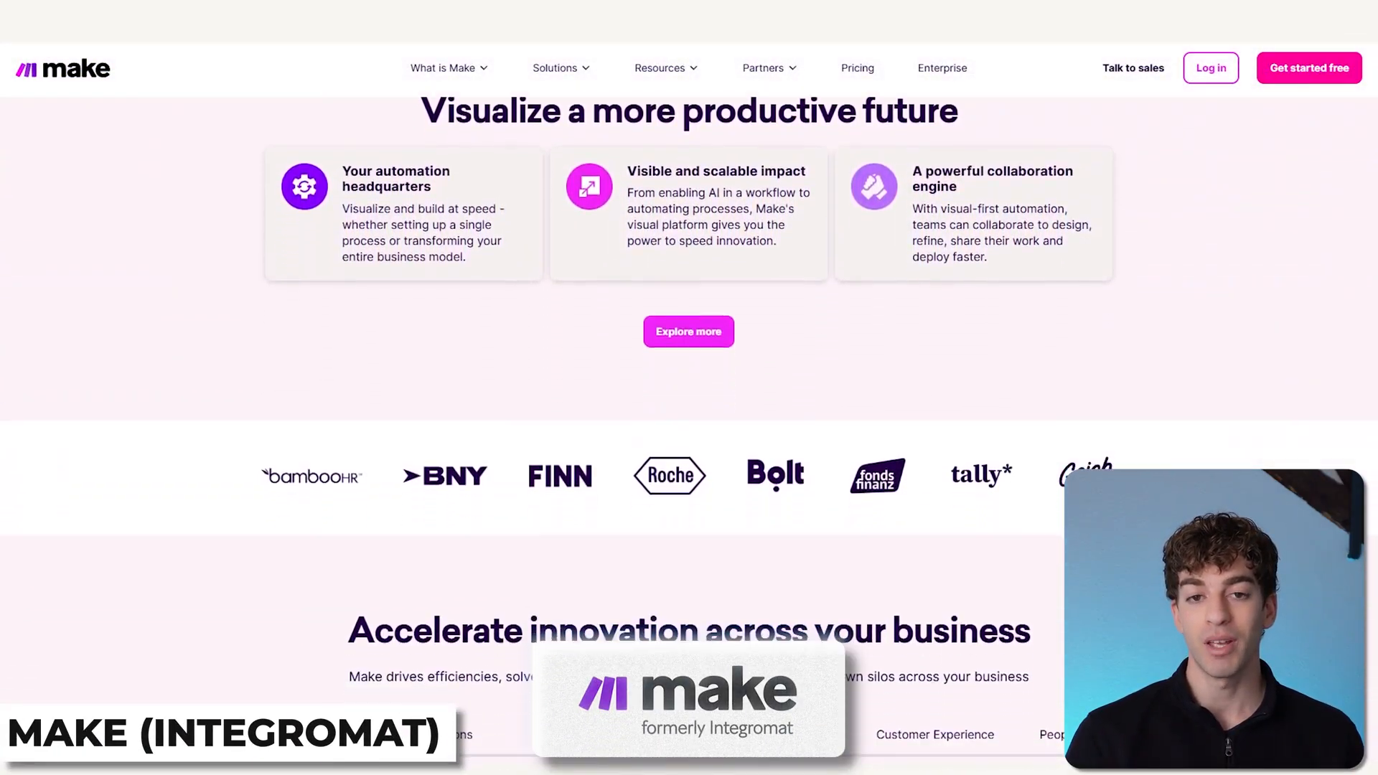
{"action": "scroll", "scroll_direction": "down", "scroll_amount": 3}
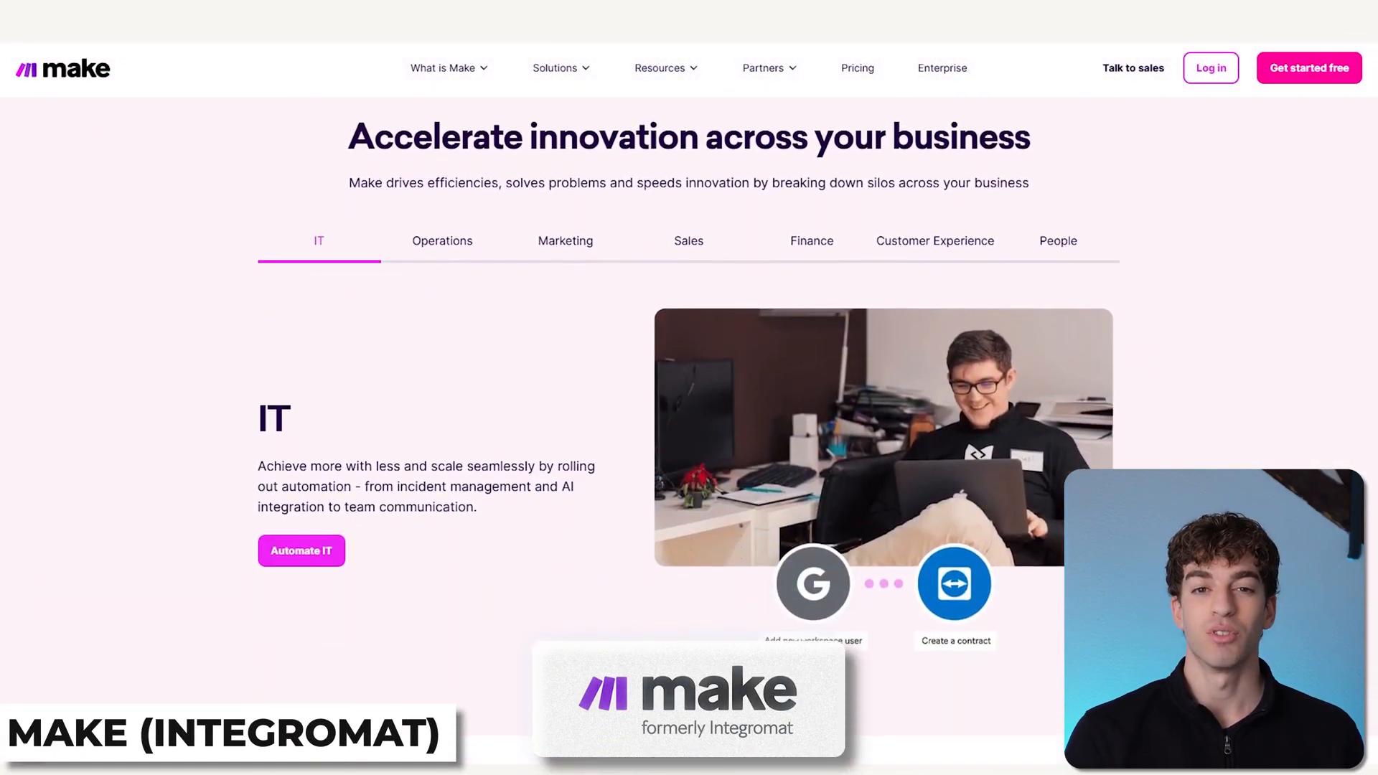
{"action": "scroll", "scroll_direction": "down", "scroll_amount": 3}
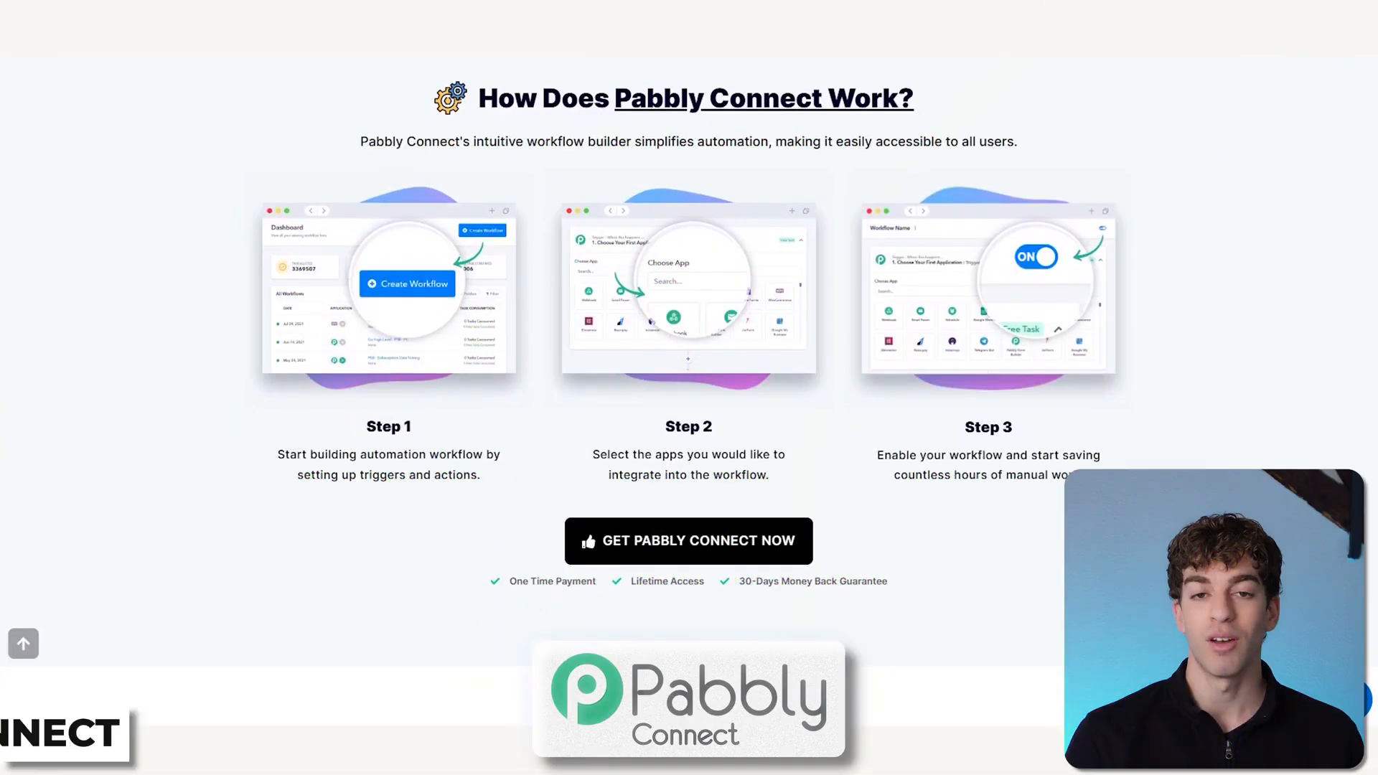
{"action": "scroll", "scroll_direction": "down", "scroll_amount": 3}
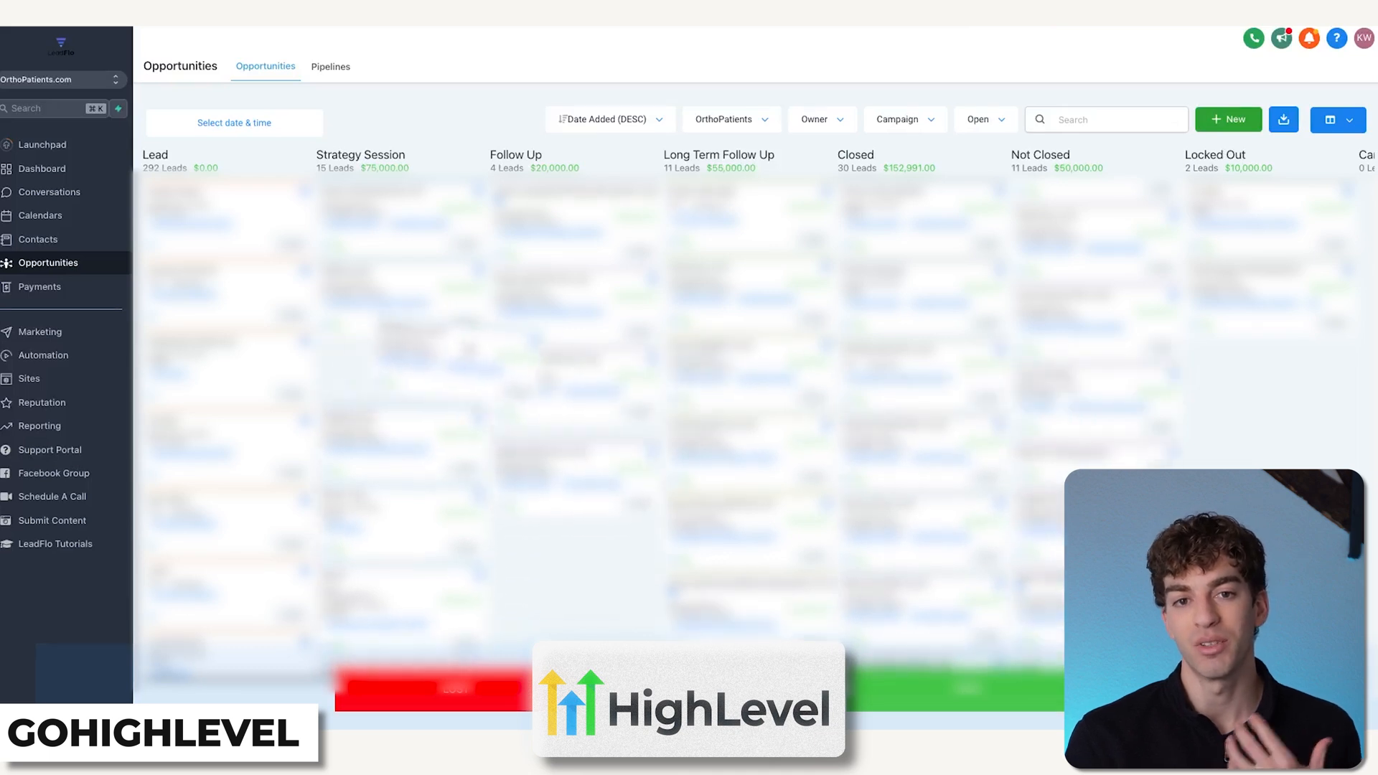
Open the Cost Calculator Optin workflow, then browse the App Marketplace listing.
{"action": "left_click", "coordinate": [43, 169]}
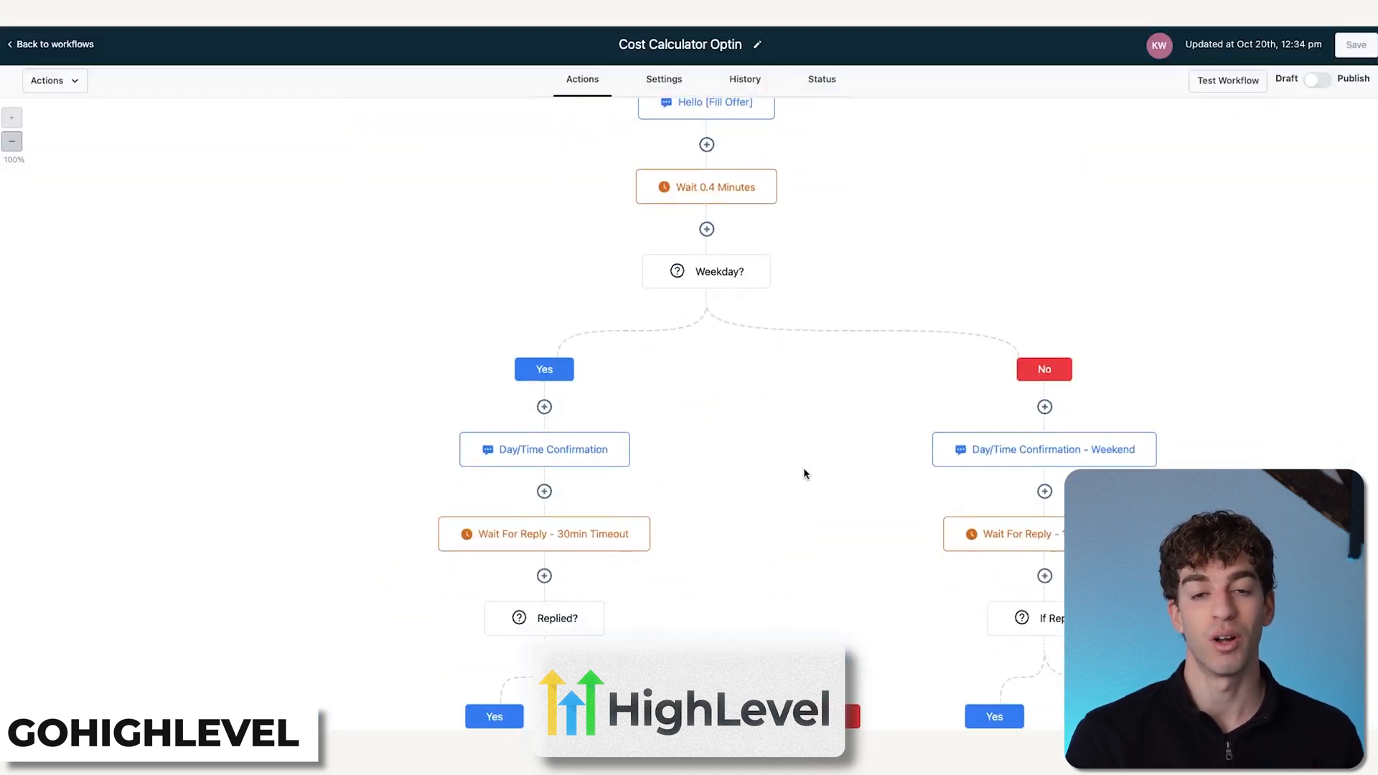
{"action": "scroll", "scroll_direction": "down", "scroll_amount": 3}
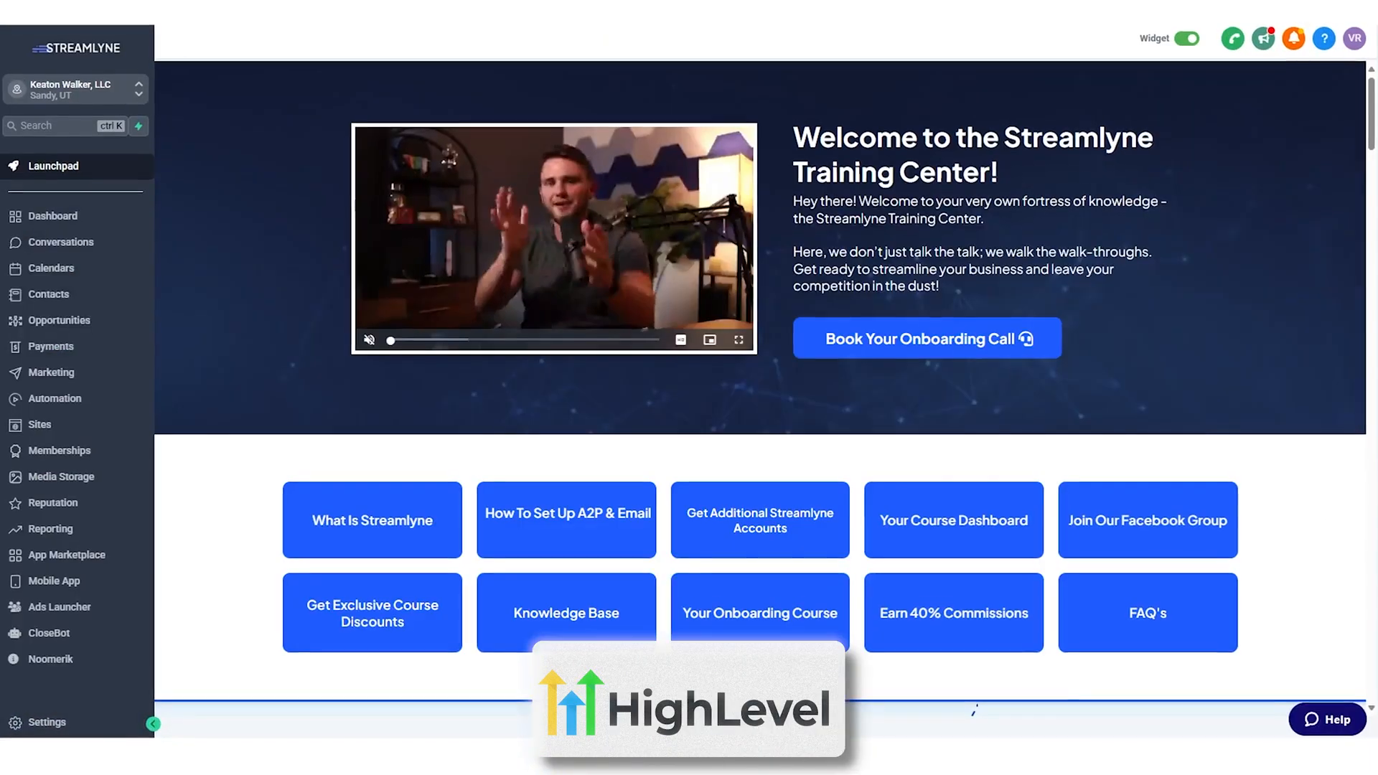
{"action": "left_click", "coordinate": [60, 259]}
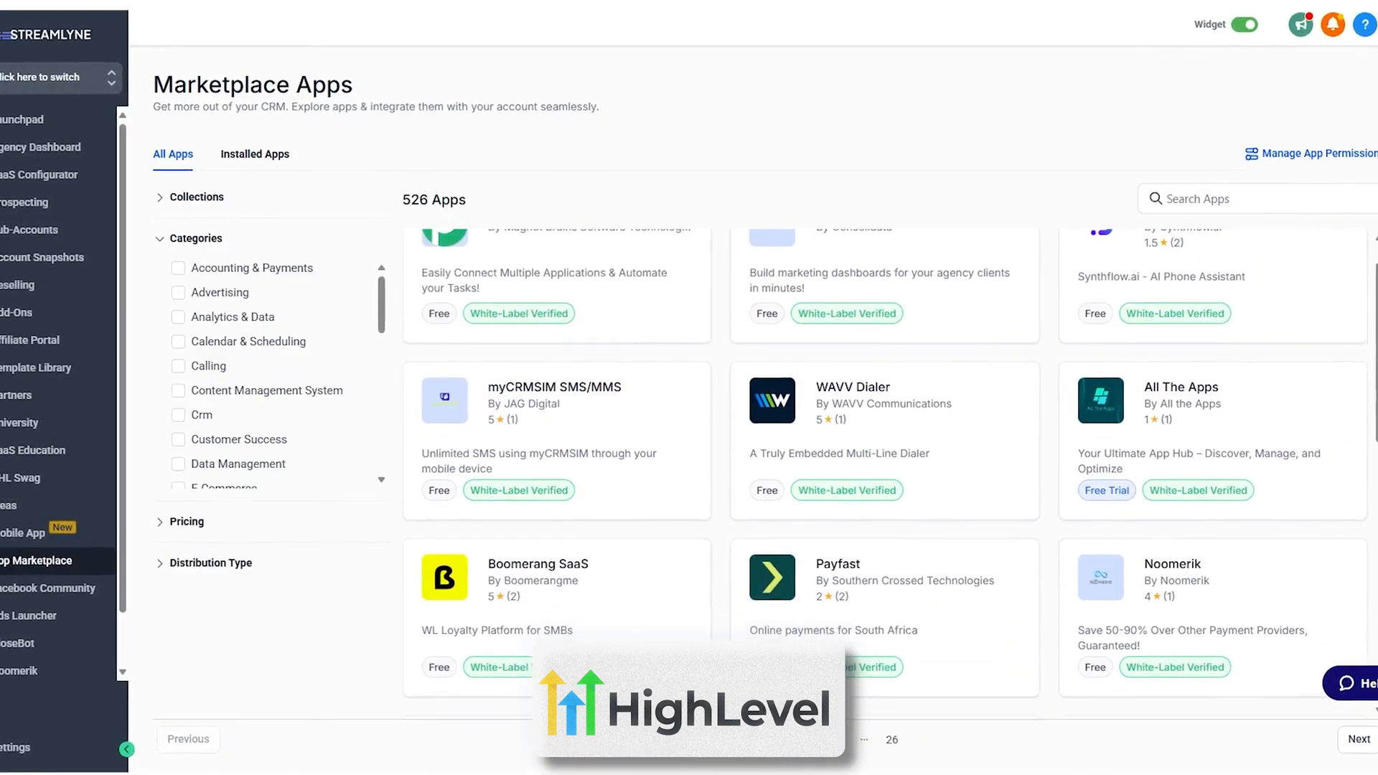
{"action": "scroll", "scroll_direction": "down", "scroll_amount": 3}
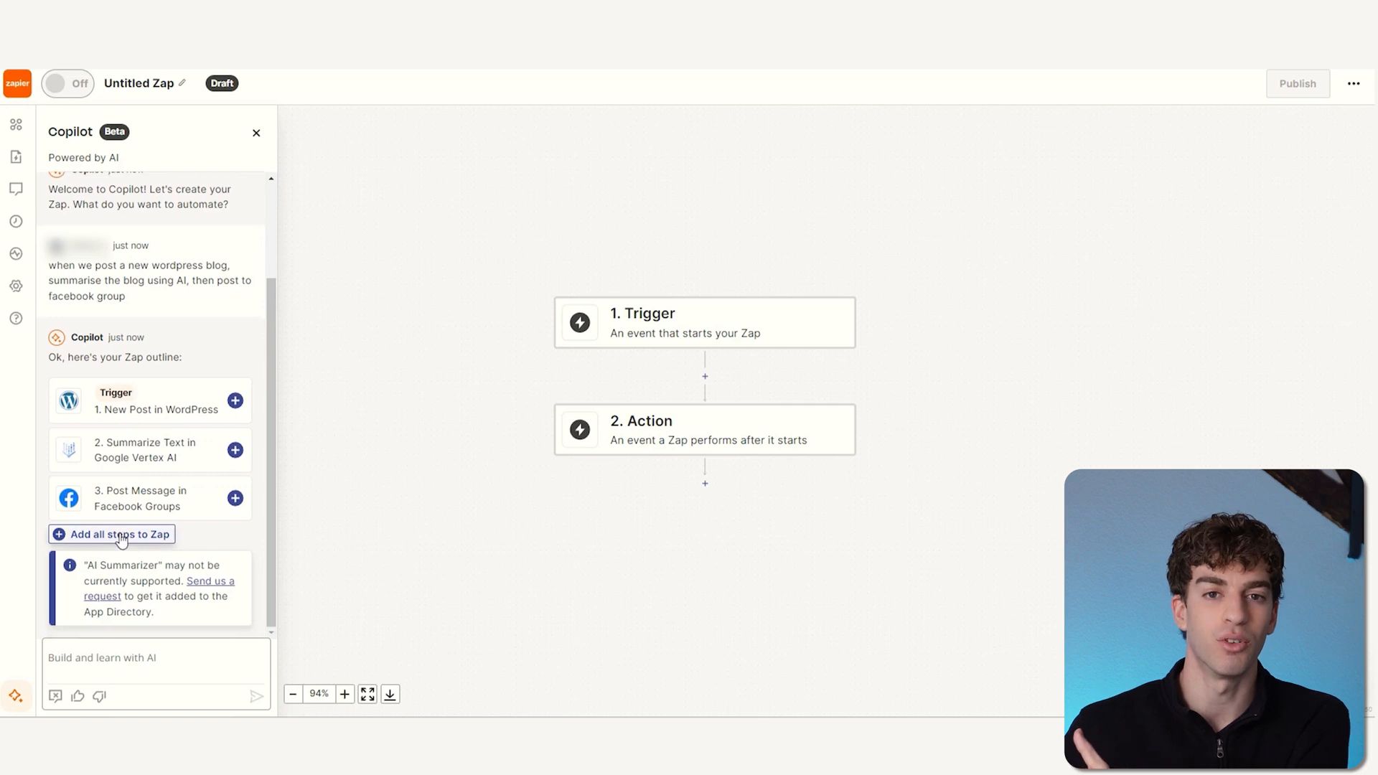
Add Copilot's WordPress, Google Vertex AI and Facebook Groups steps to the Zap.
{"action": "left_click", "coordinate": [110, 534]}
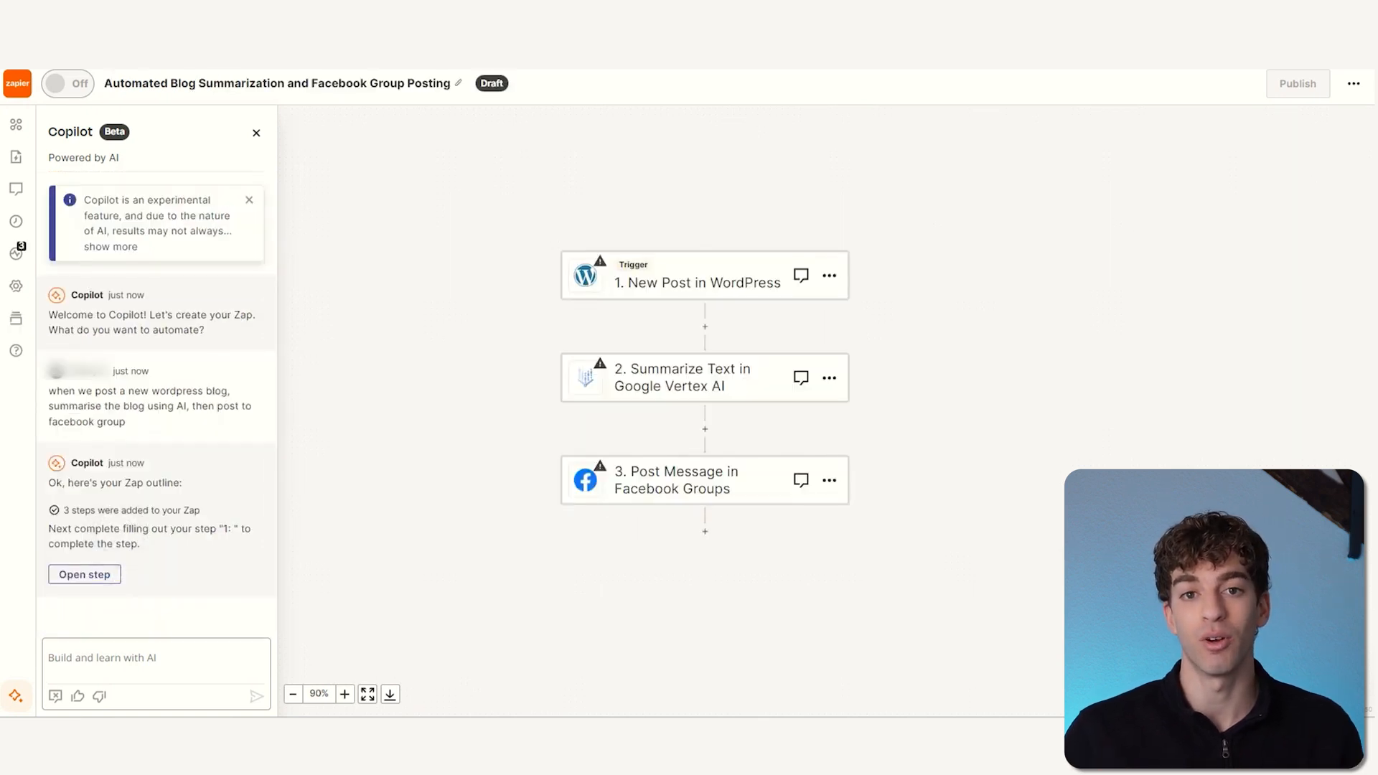
{"action": "mouse_move", "coordinate": [776, 302]}
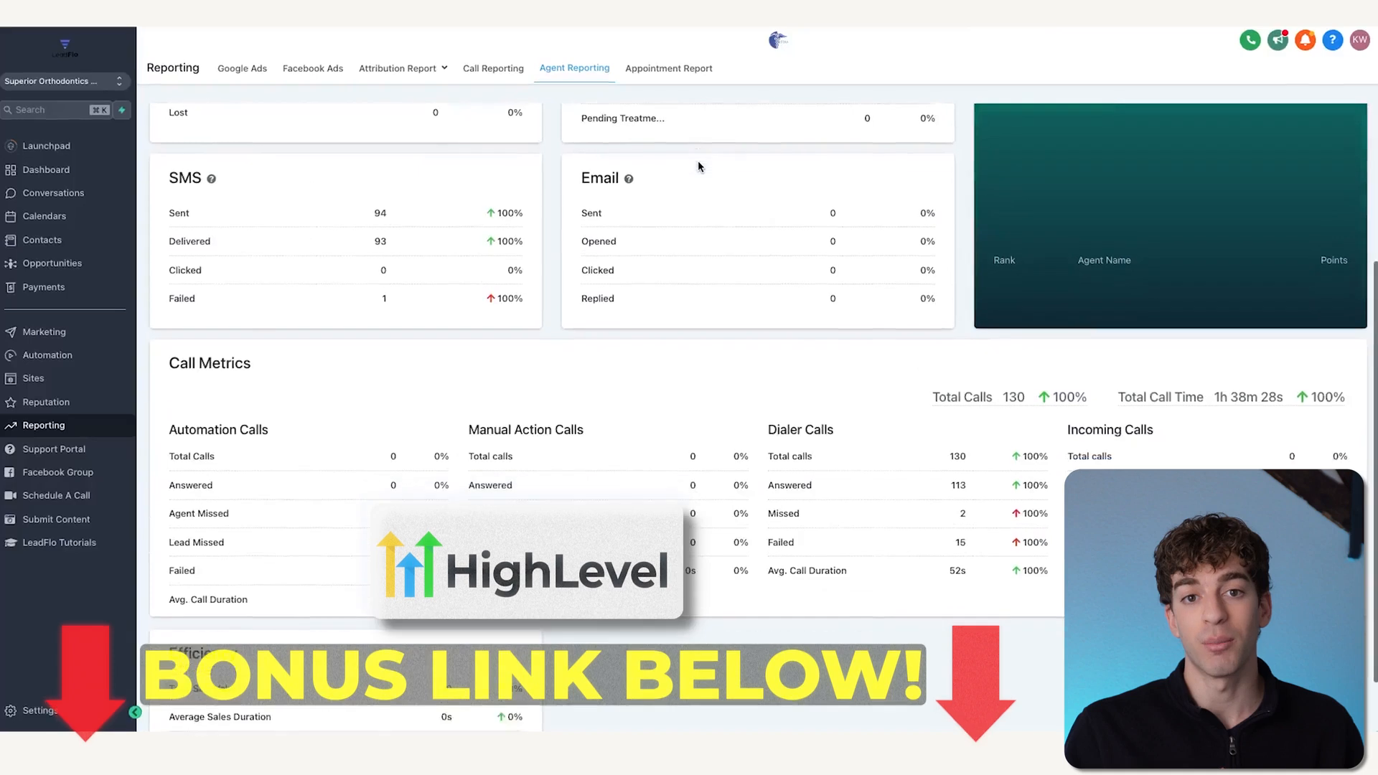
{"action": "left_click", "coordinate": [43, 145]}
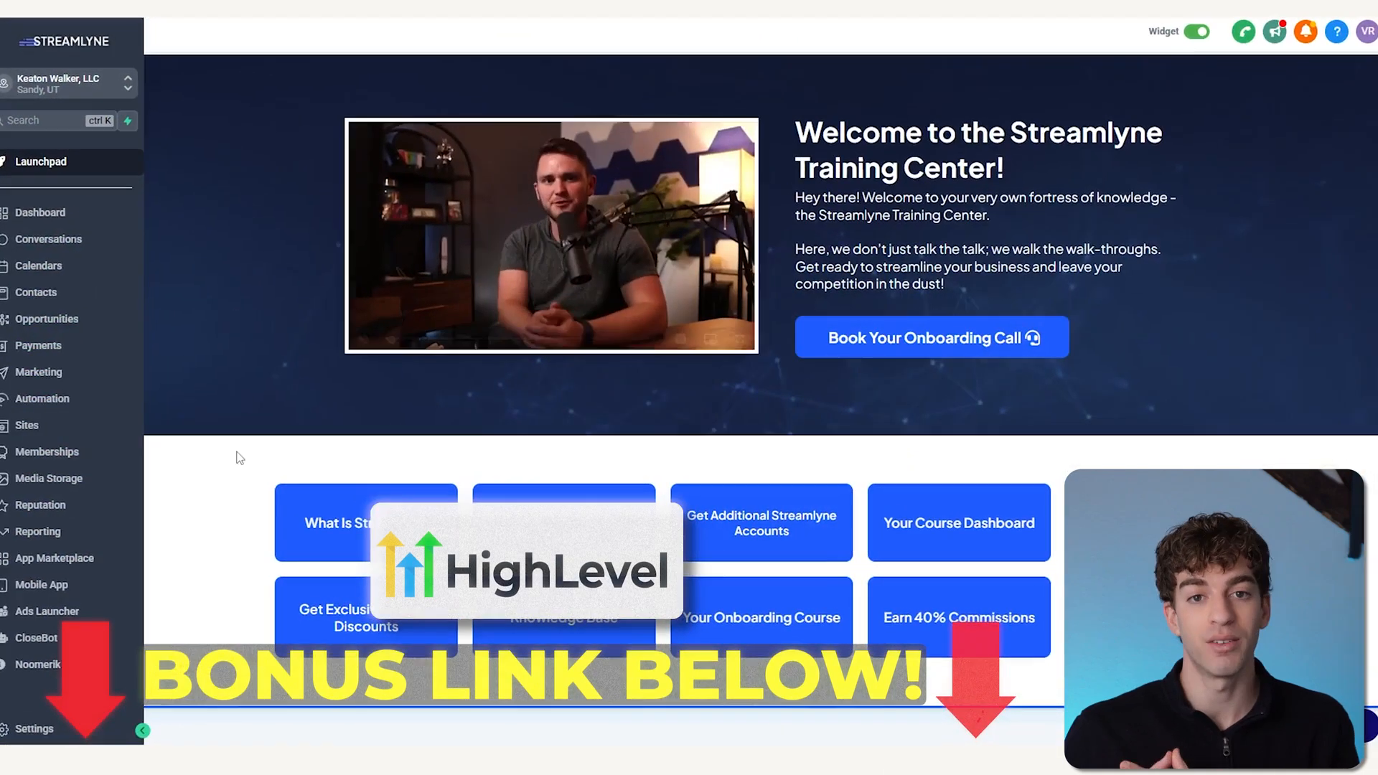